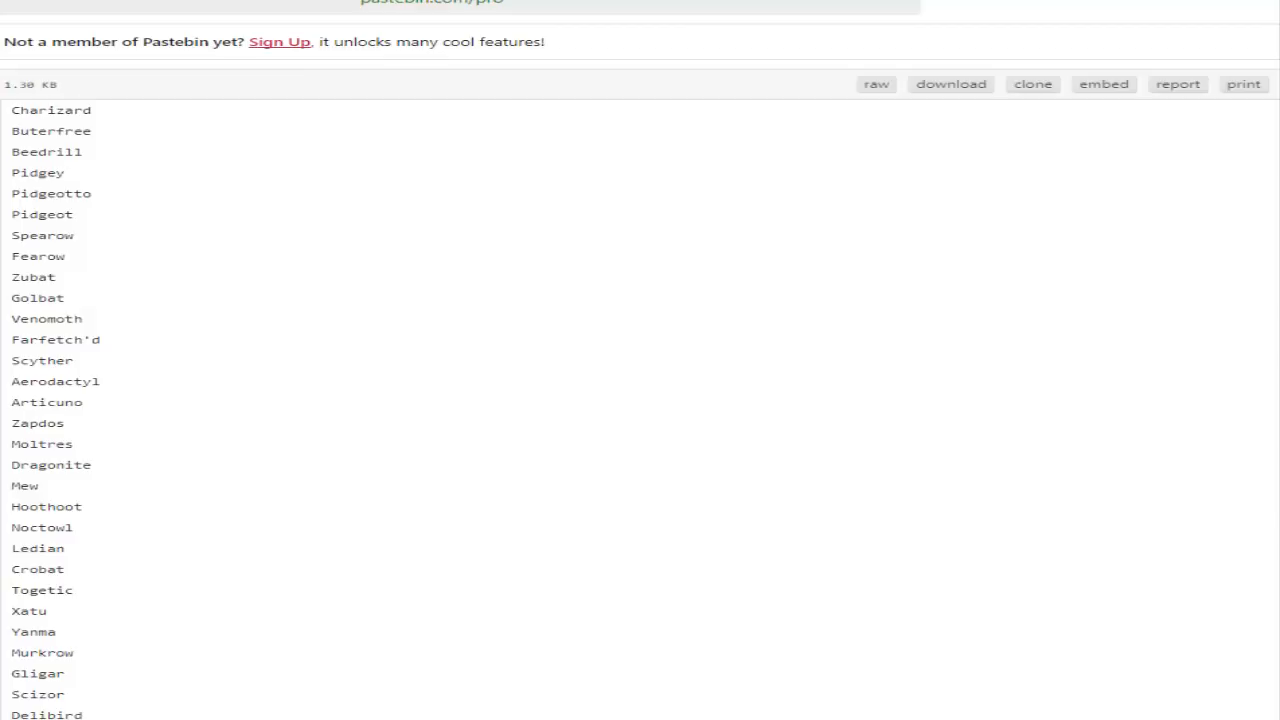
{"action": "scroll", "scroll_direction": "down", "scroll_amount": 3}
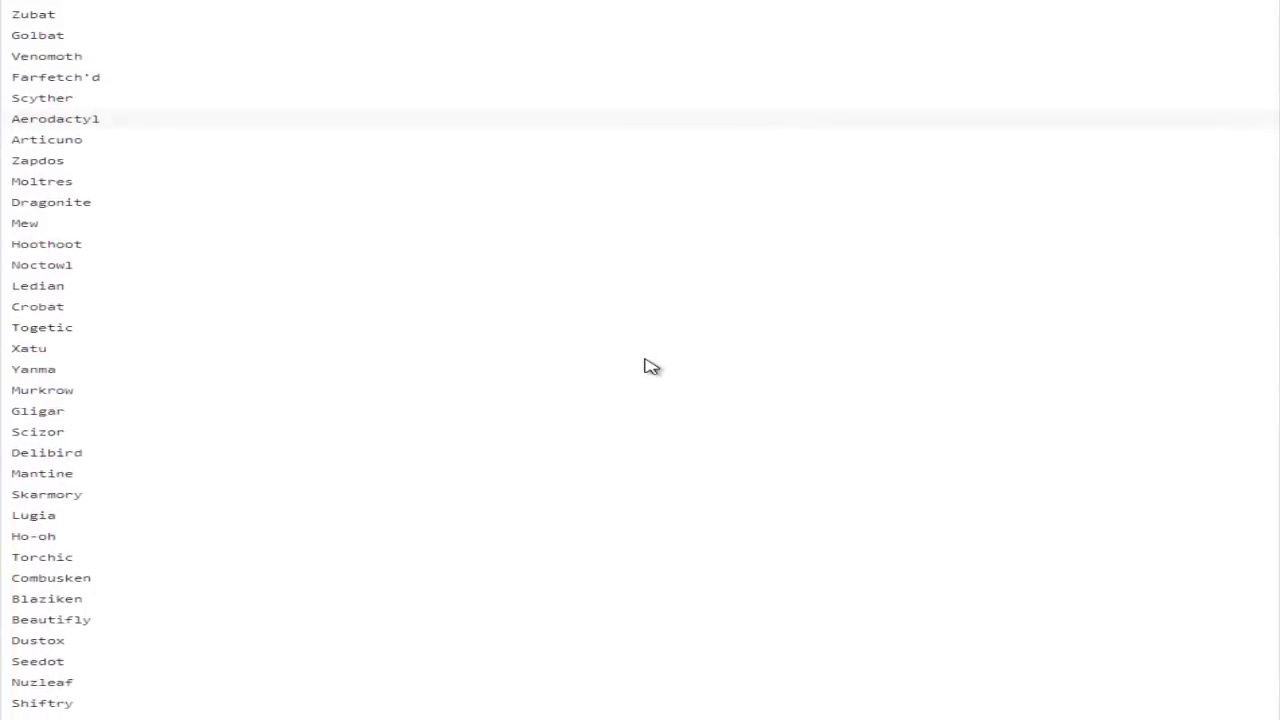
{"action": "scroll", "scroll_direction": "down", "scroll_amount": 3}
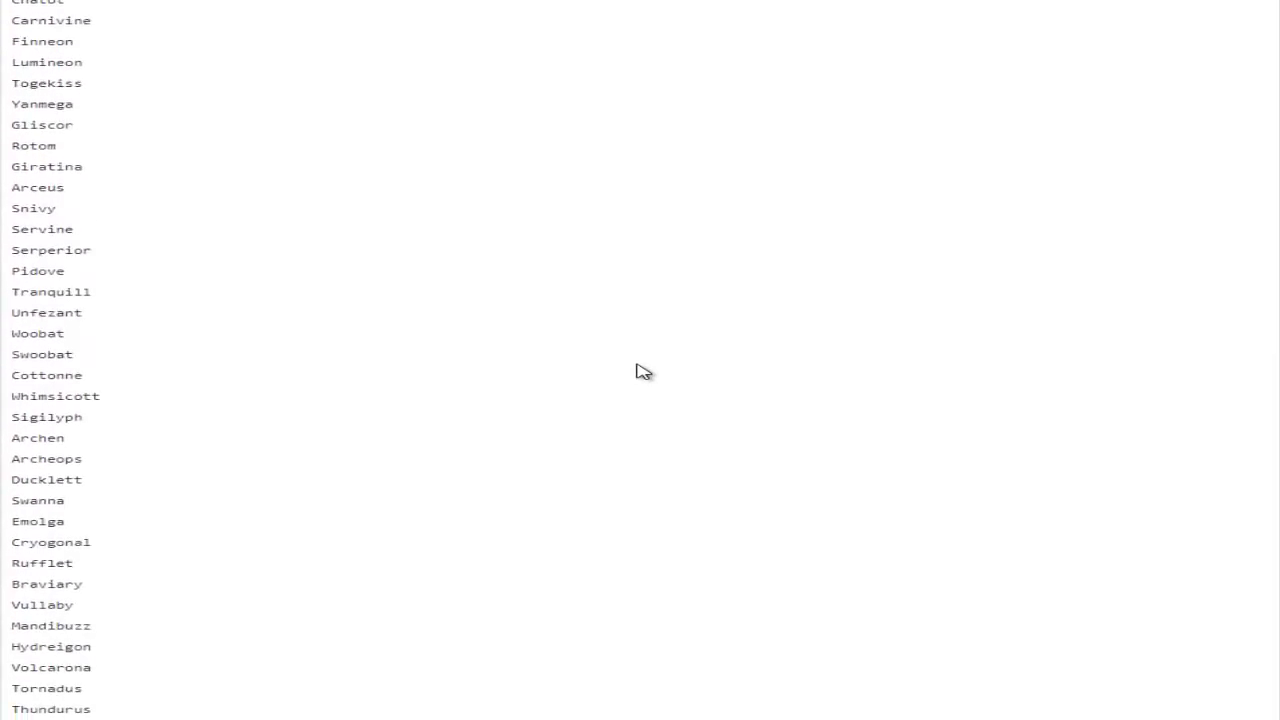
{"action": "scroll", "scroll_direction": "down", "scroll_amount": 3}
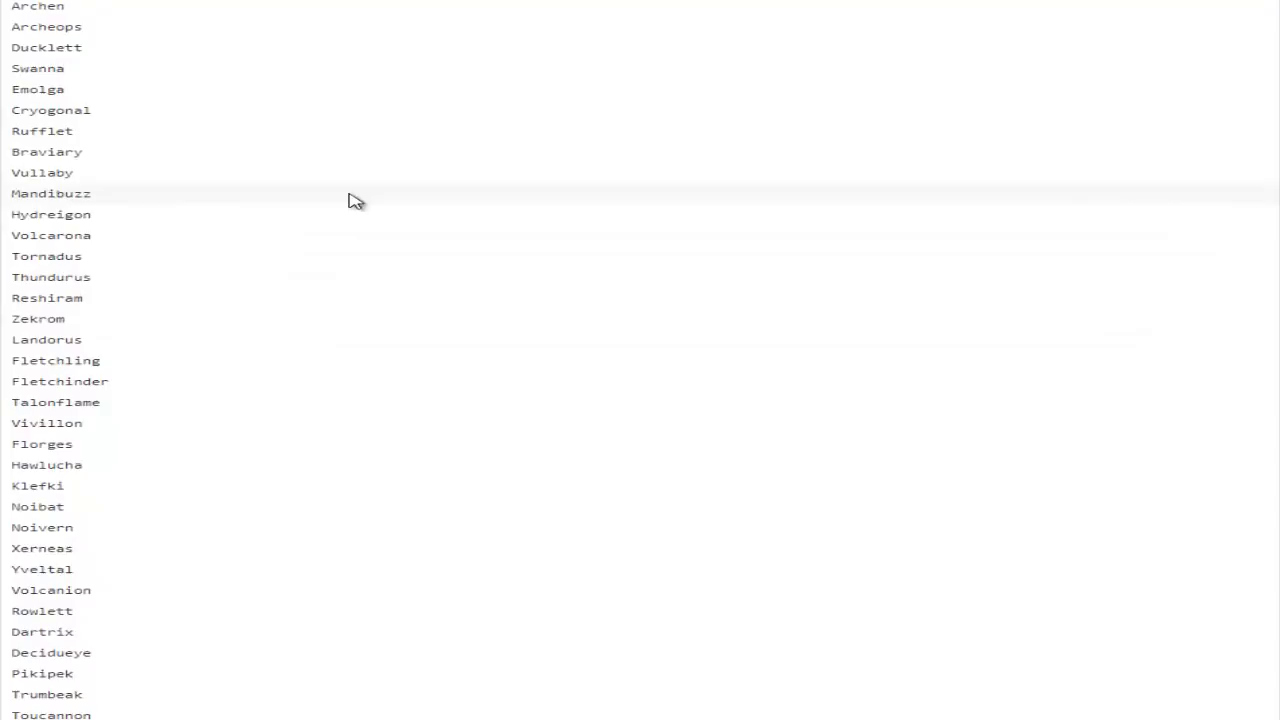
{"action": "mouse_move", "coordinate": [428, 180]}
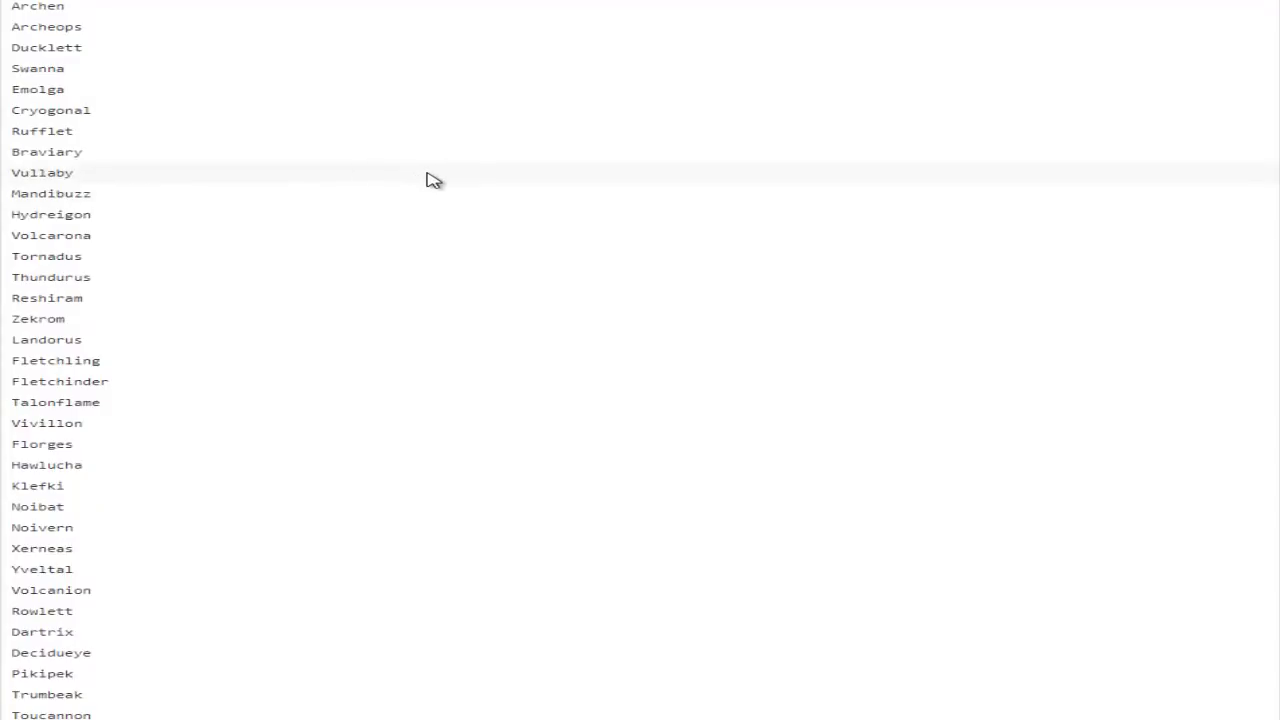
{"action": "scroll", "scroll_direction": "down", "scroll_amount": 3}
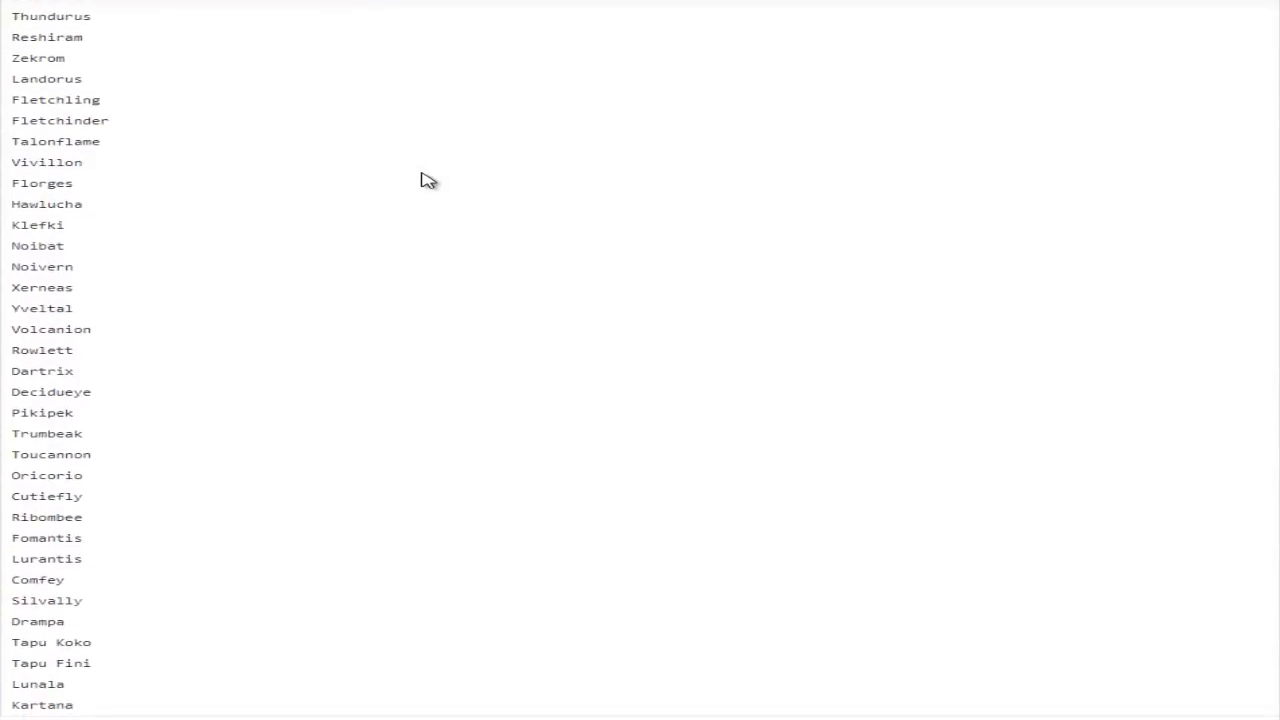
{"action": "scroll", "scroll_direction": "down", "scroll_amount": 3}
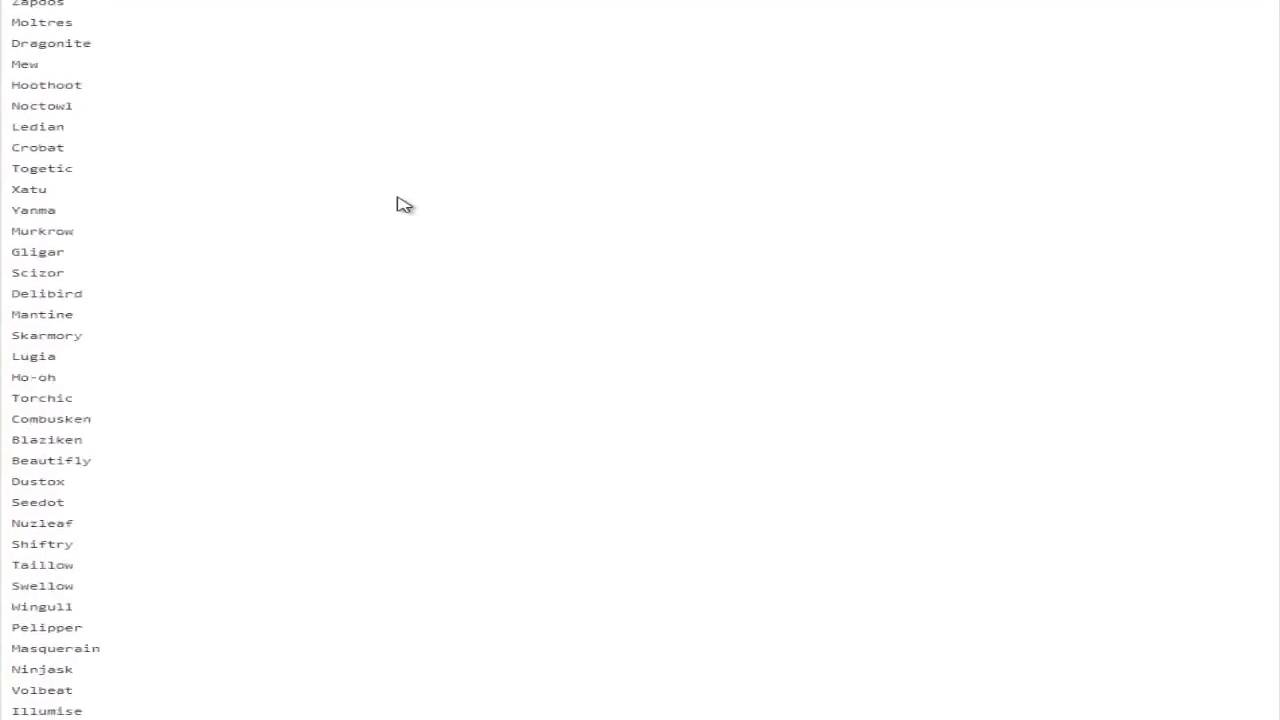
{"action": "scroll", "scroll_direction": "down", "scroll_amount": 3}
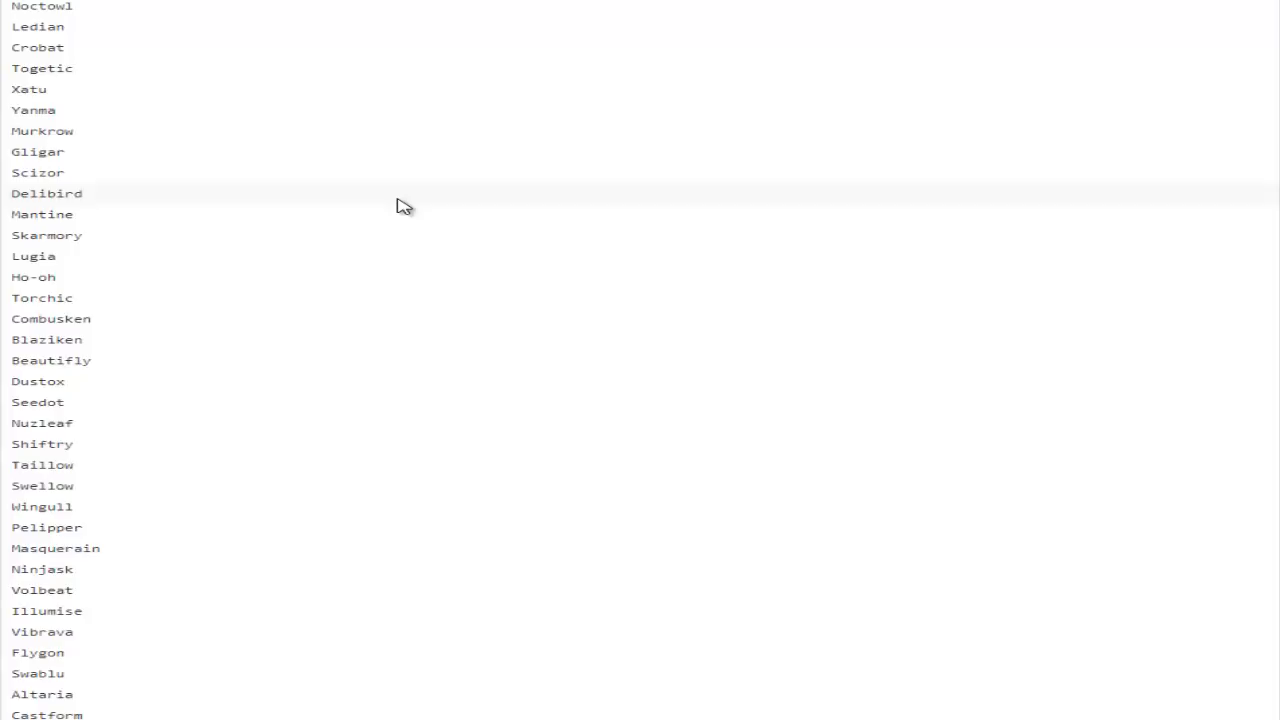
{"action": "scroll", "scroll_direction": "down", "scroll_amount": 3}
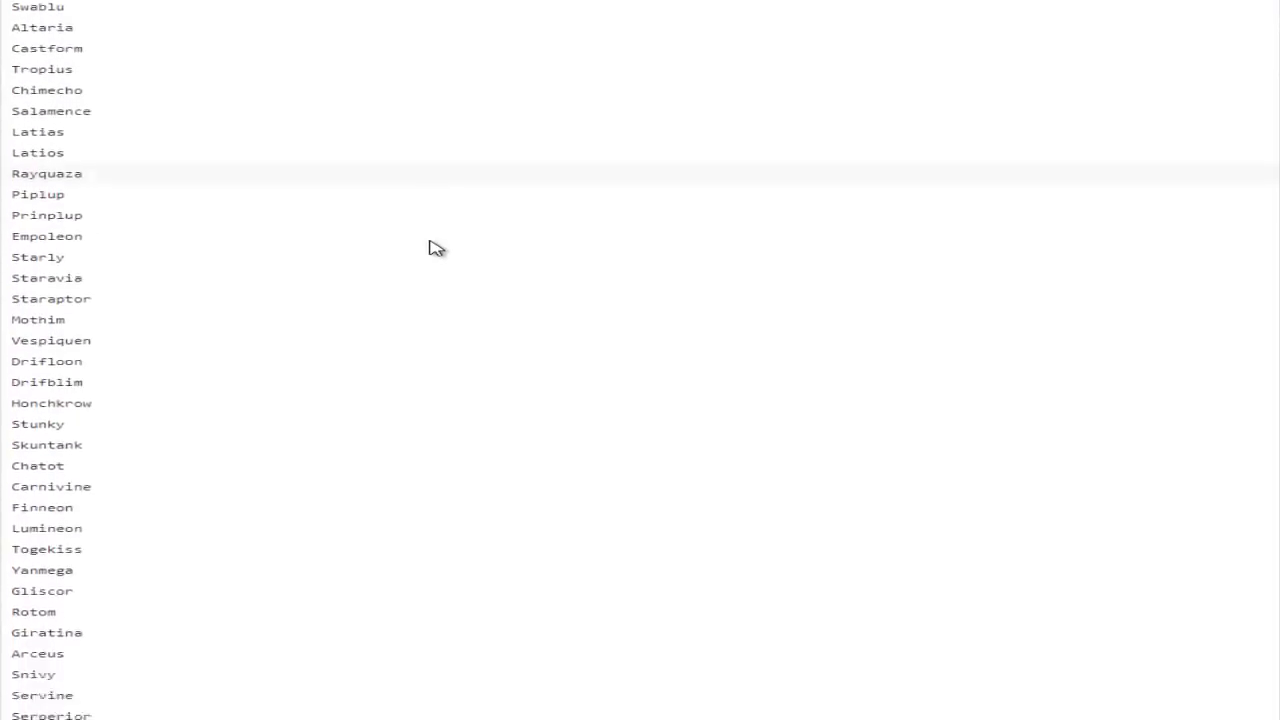
{"action": "scroll", "scroll_direction": "down", "scroll_amount": 3}
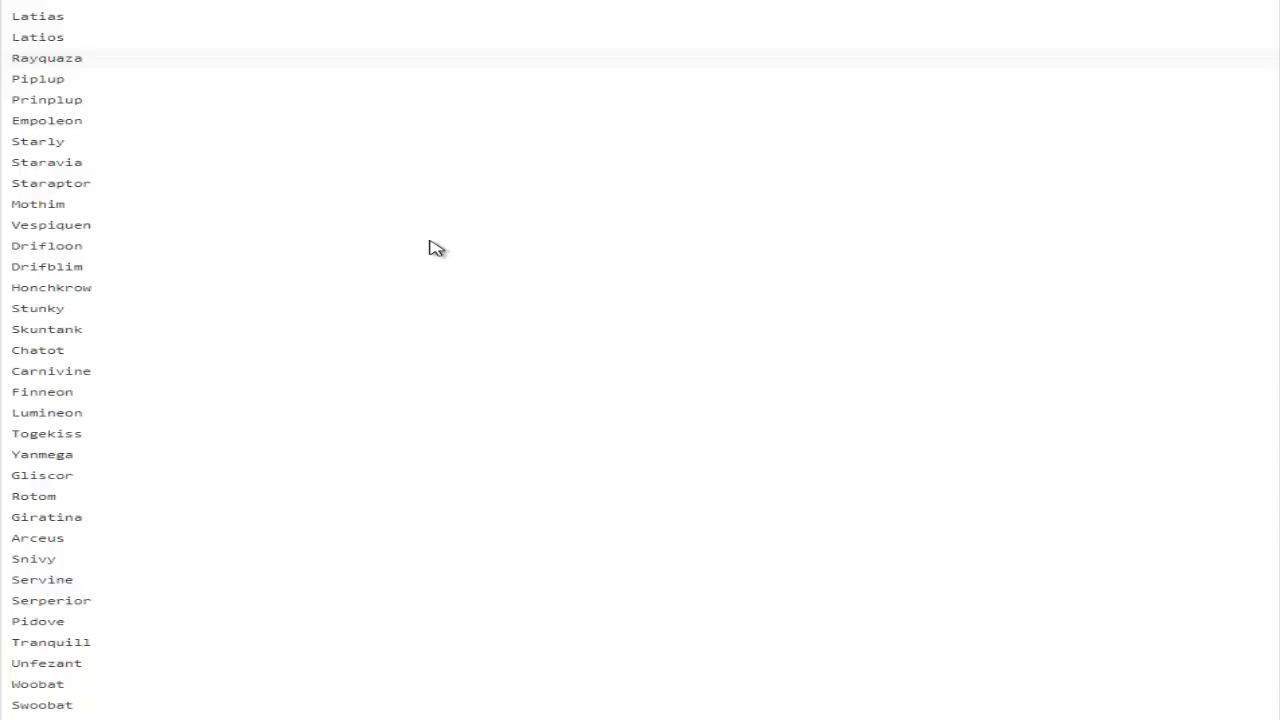
{"action": "scroll", "scroll_direction": "down", "scroll_amount": 3}
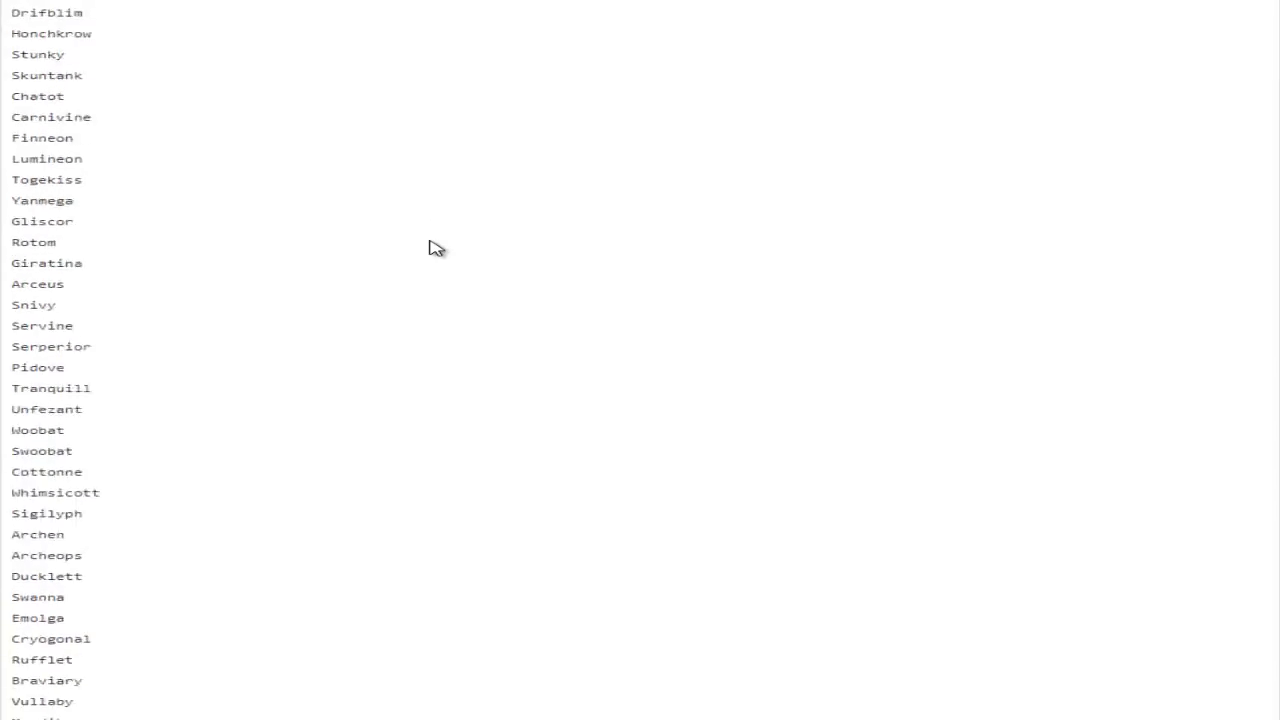
{"action": "scroll", "scroll_direction": "down", "scroll_amount": 3}
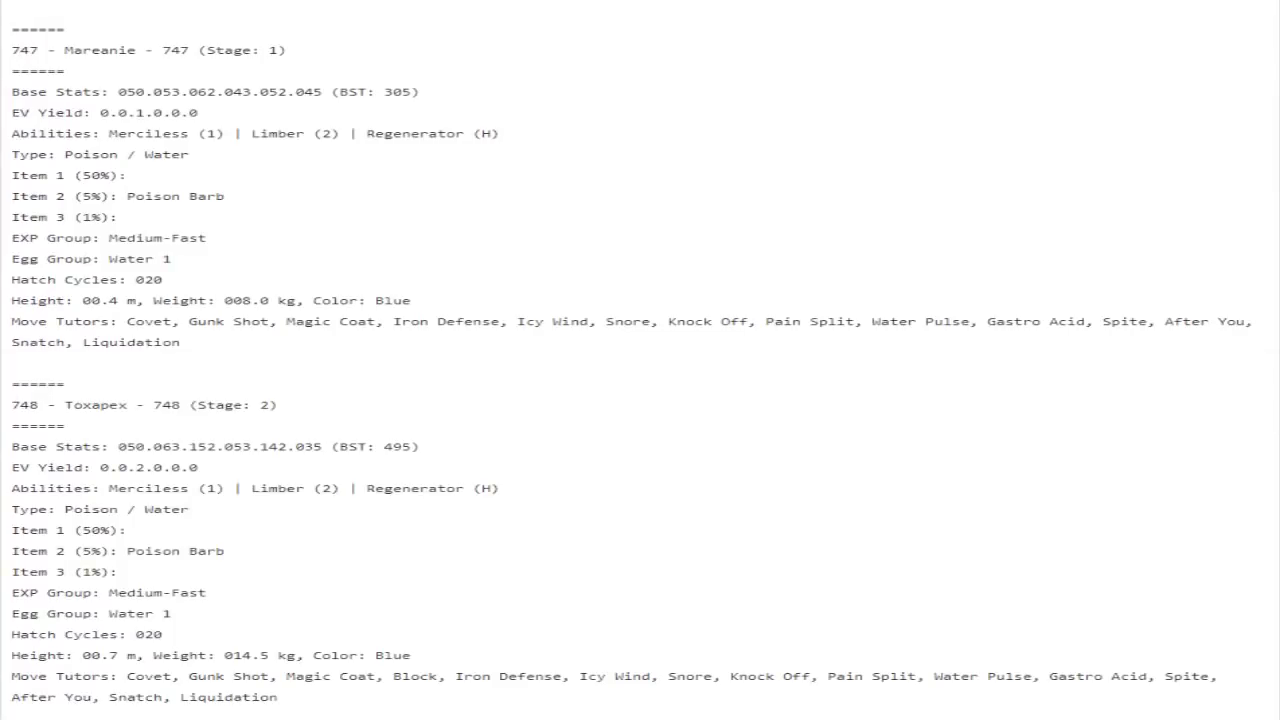
{"action": "scroll", "scroll_direction": "down", "scroll_amount": 3}
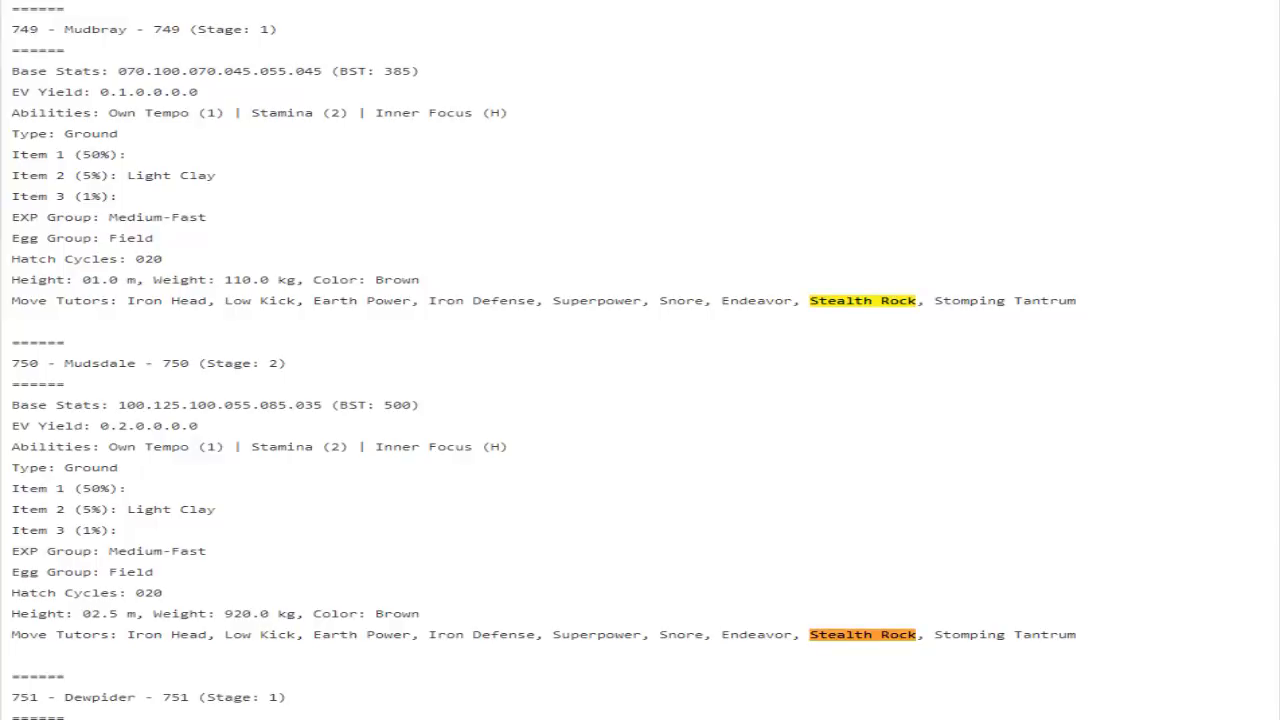
{"action": "scroll", "scroll_direction": "down", "scroll_amount": 3}
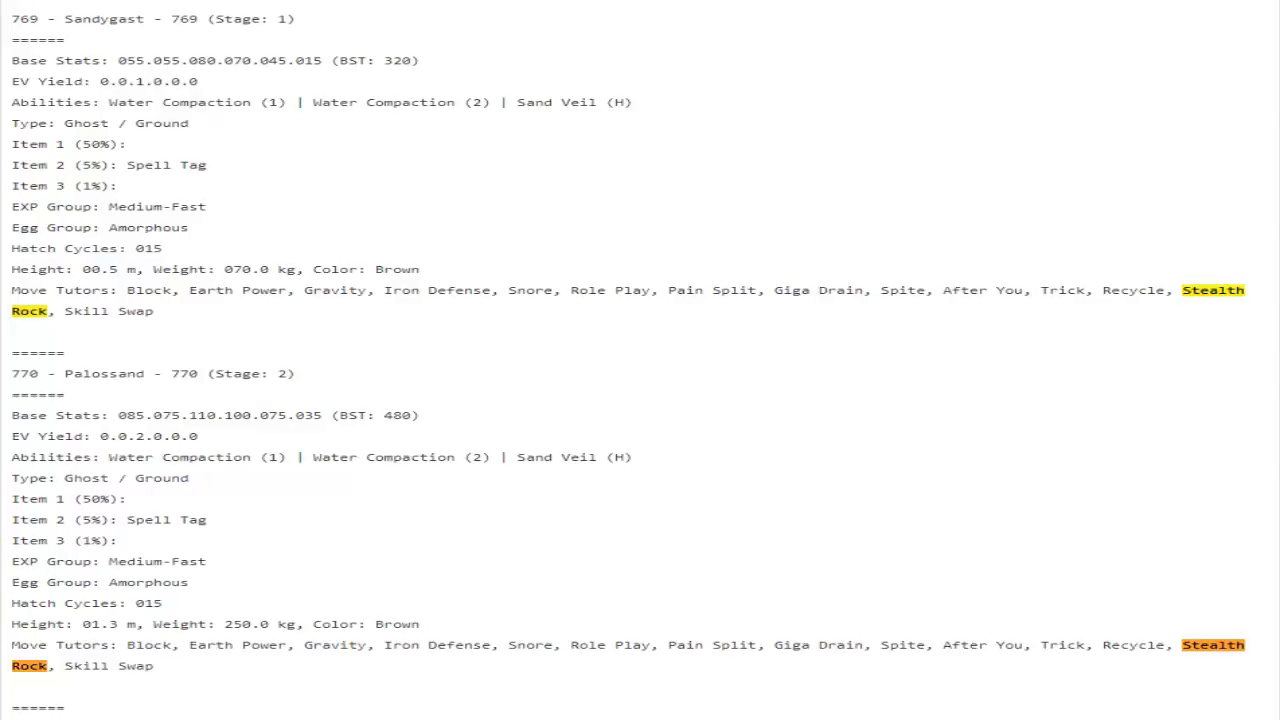
{"action": "scroll", "scroll_direction": "down", "scroll_amount": 3}
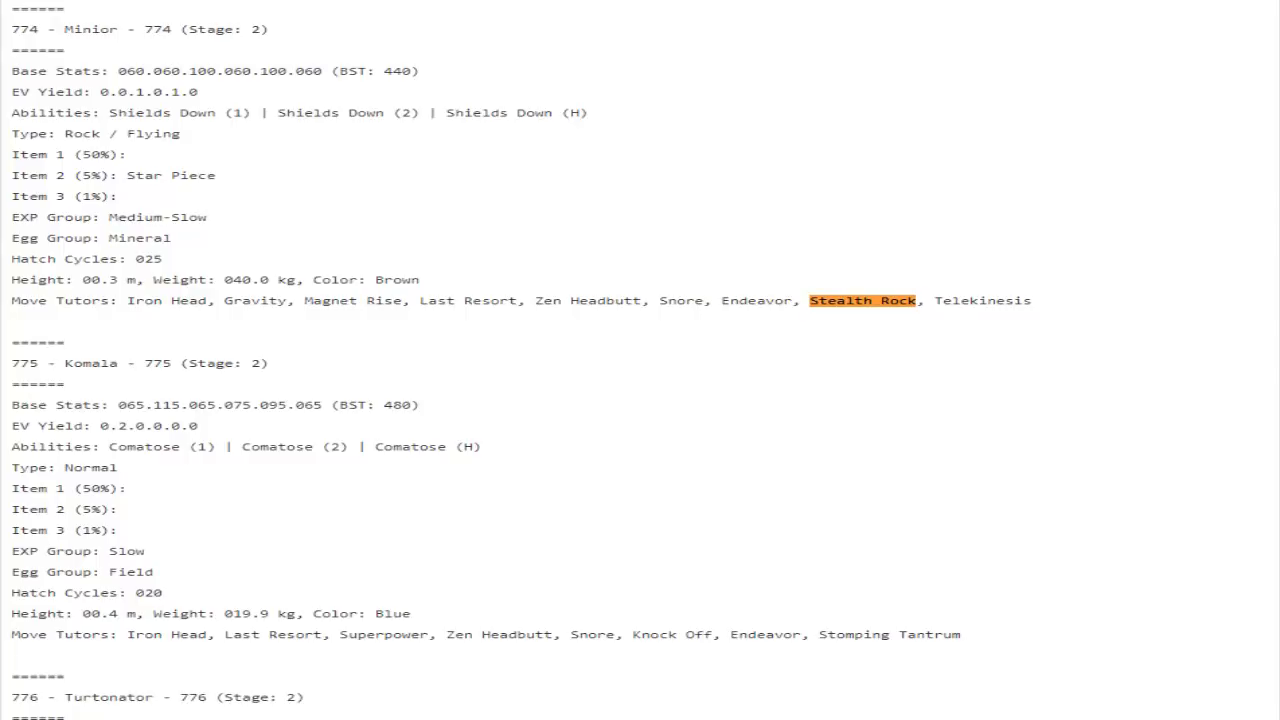
{"action": "scroll", "scroll_direction": "down", "scroll_amount": 3}
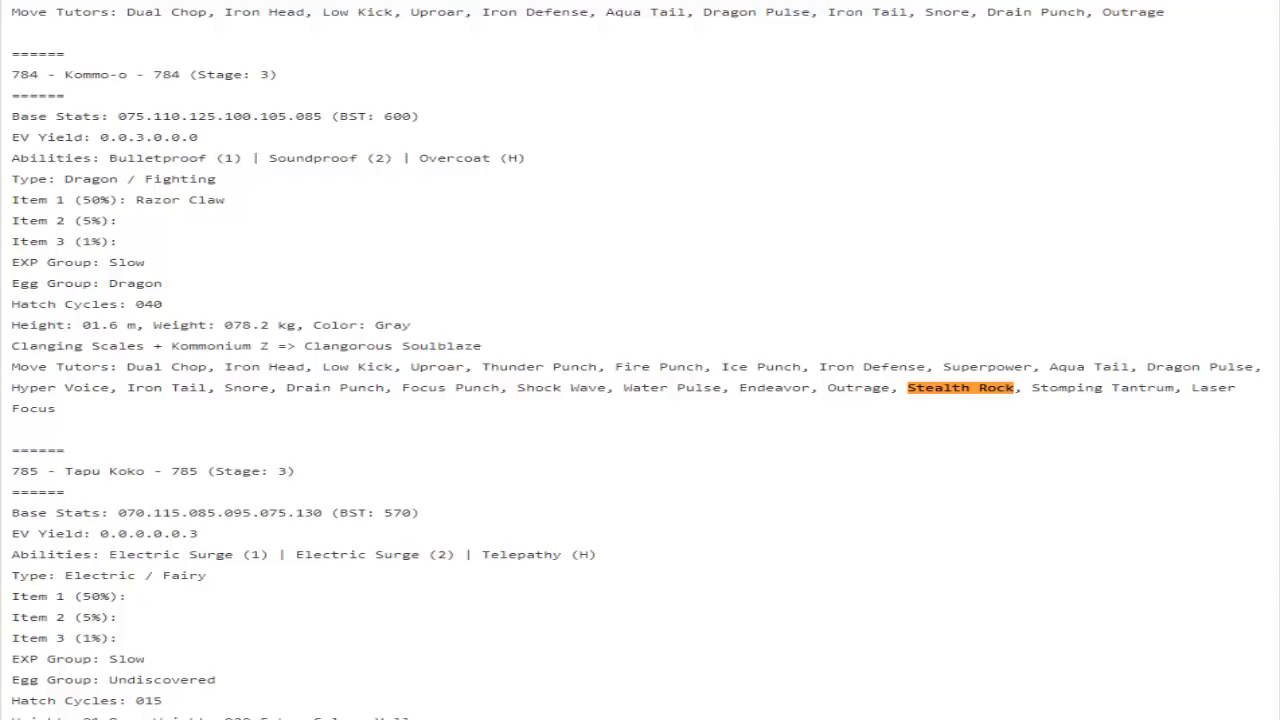
{"action": "scroll", "scroll_direction": "down", "scroll_amount": 3}
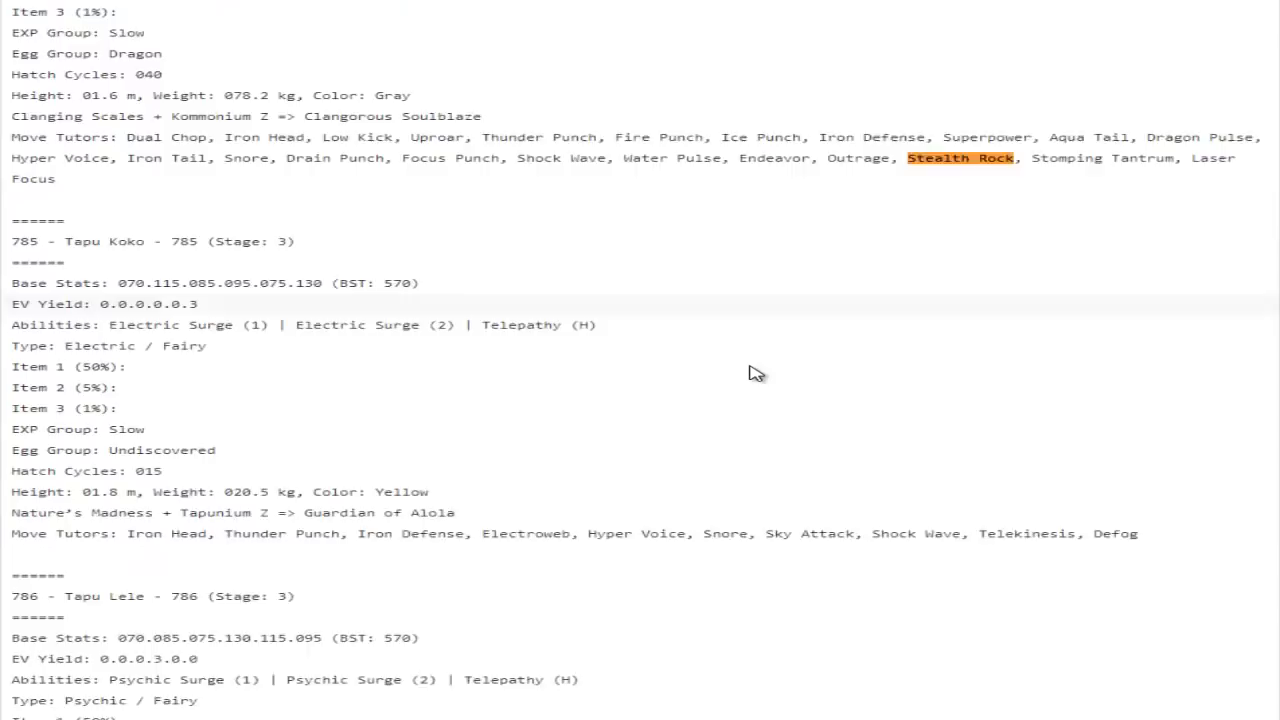
{"action": "scroll", "scroll_direction": "down", "scroll_amount": 3}
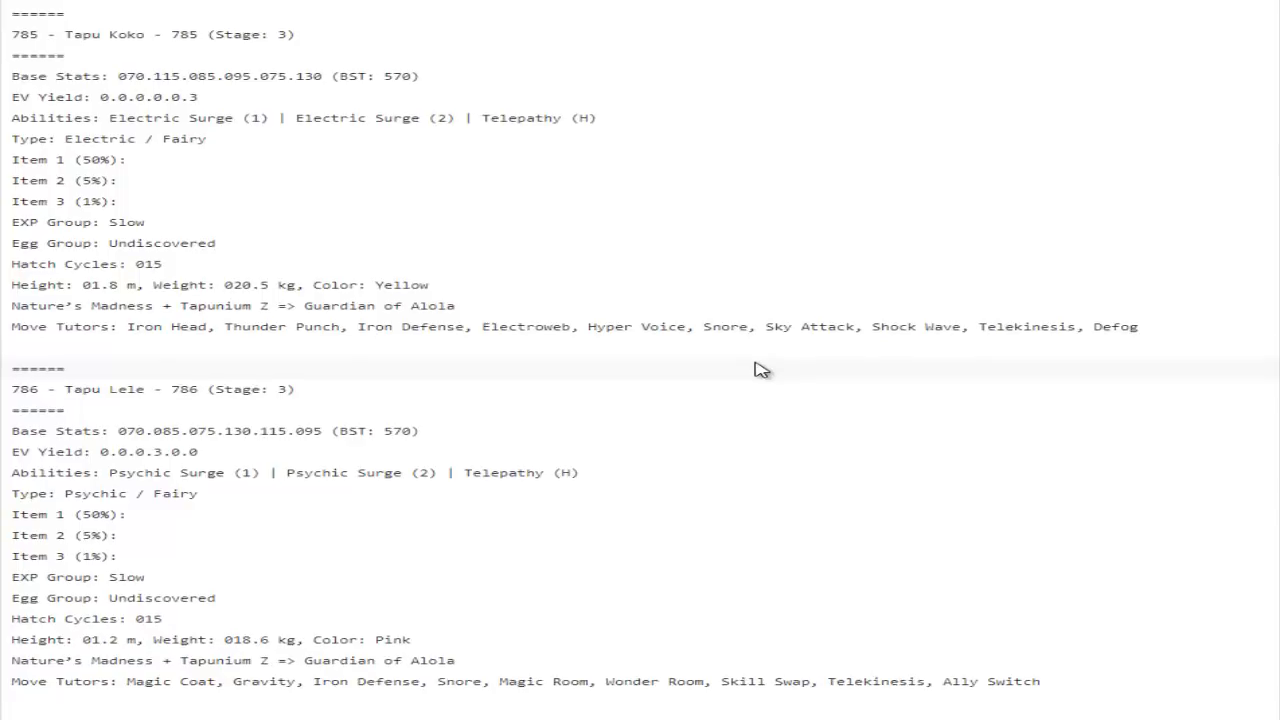
{"action": "scroll", "scroll_direction": "down", "scroll_amount": 3}
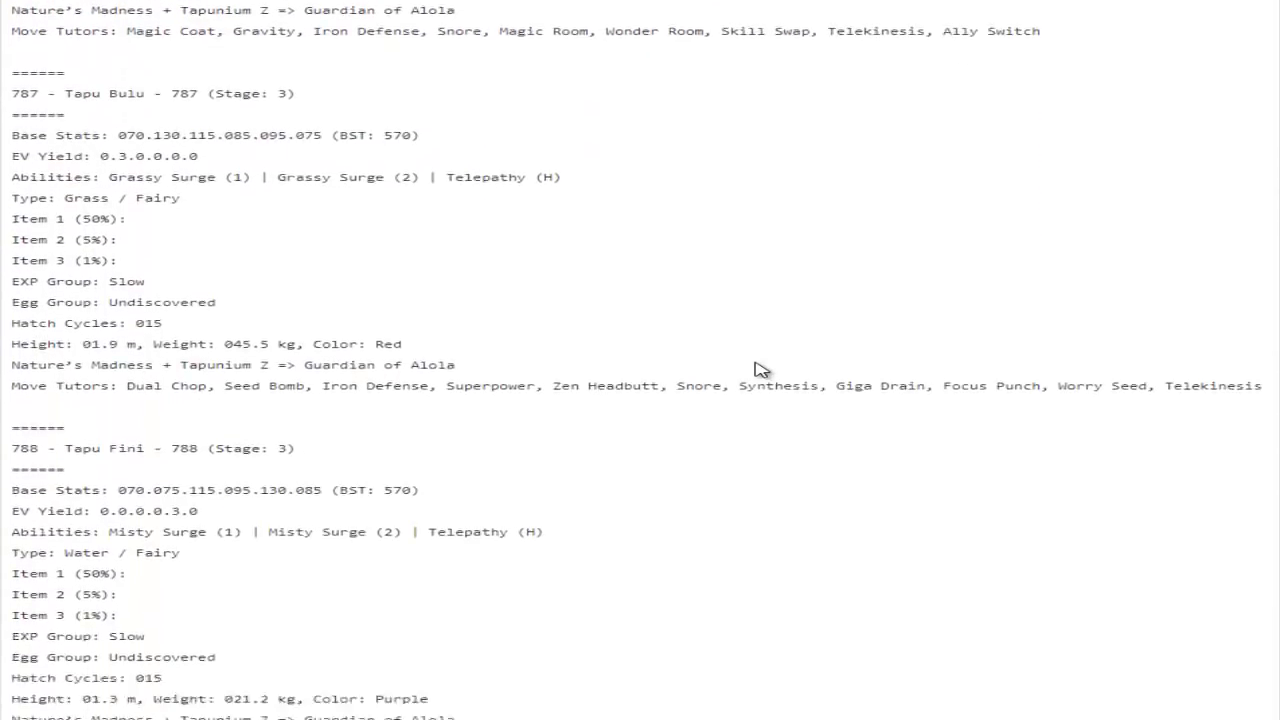
{"action": "scroll", "scroll_direction": "down", "scroll_amount": 3}
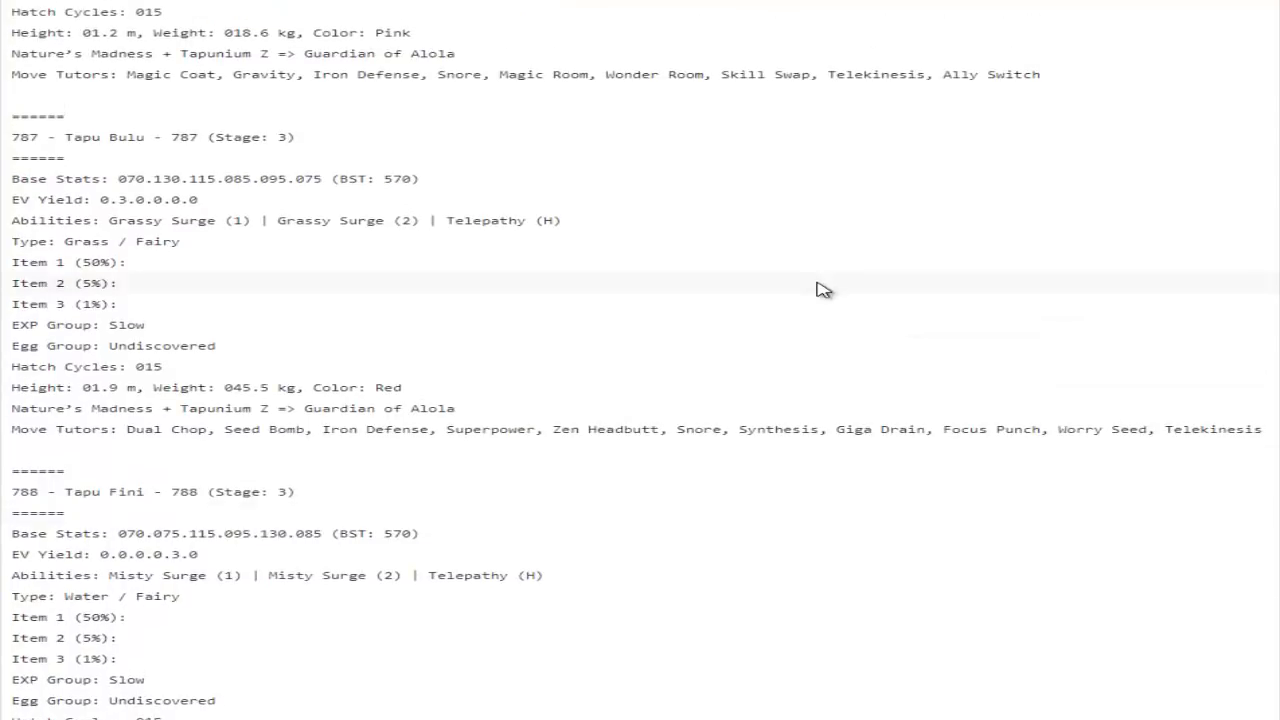
{"action": "scroll", "scroll_direction": "up", "scroll_amount": 3}
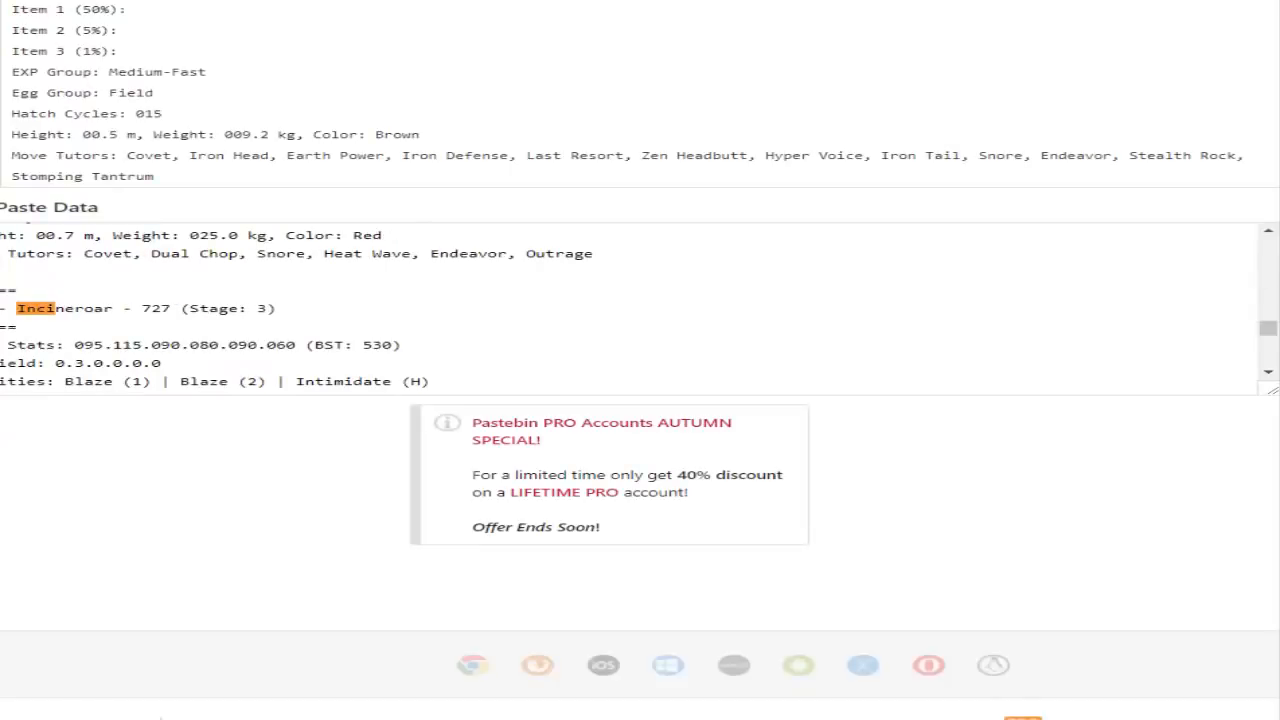
{"action": "scroll", "scroll_direction": "down", "scroll_amount": 3}
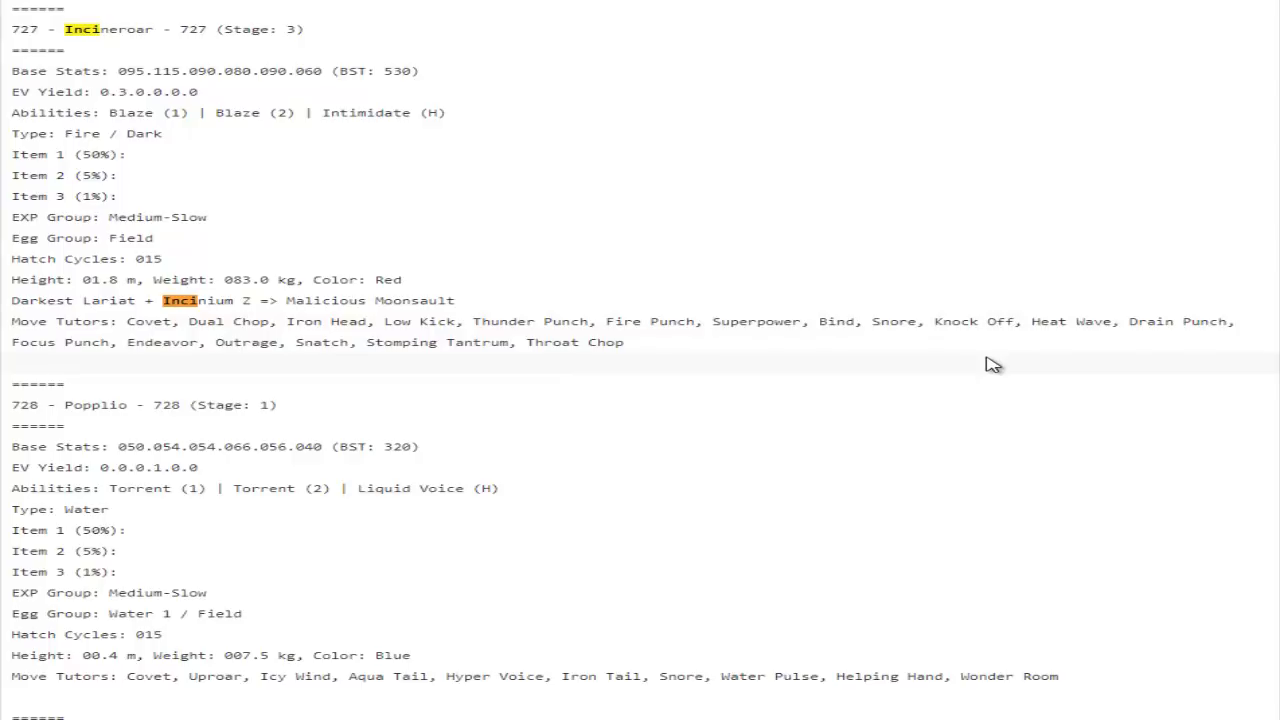
{"action": "mouse_move", "coordinate": [960, 359]}
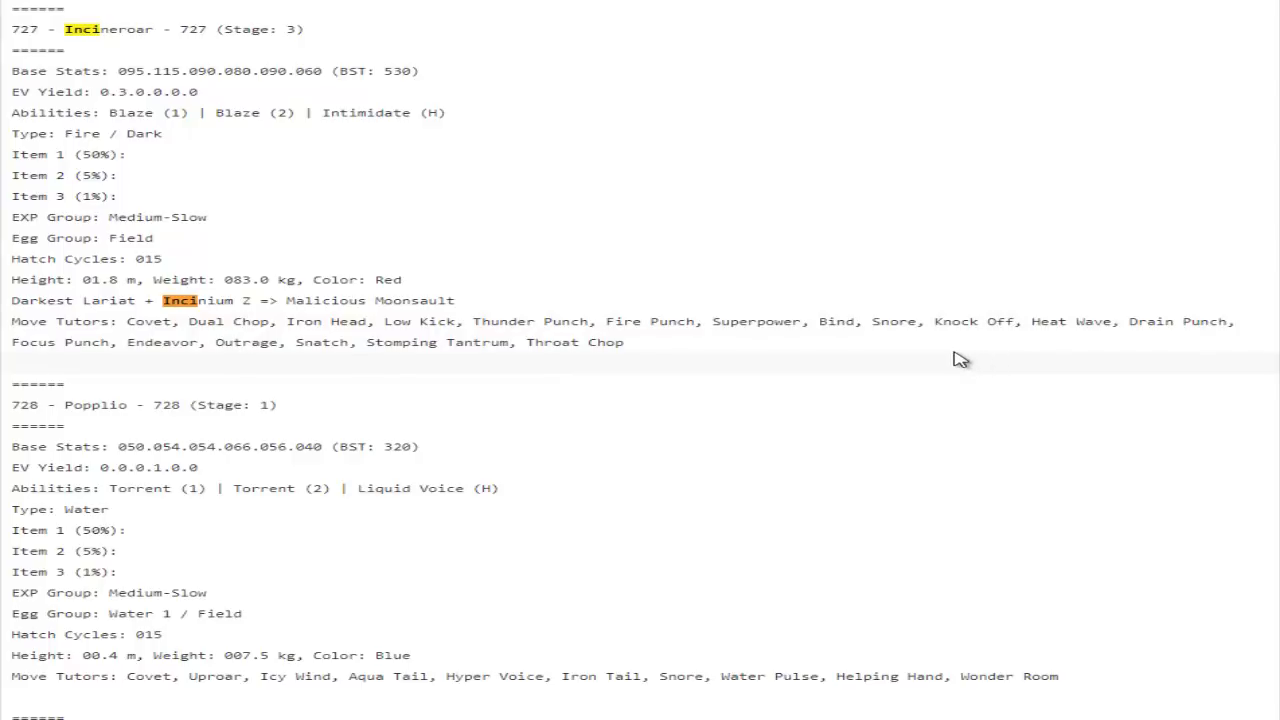
{"action": "scroll", "scroll_direction": "down", "scroll_amount": 3}
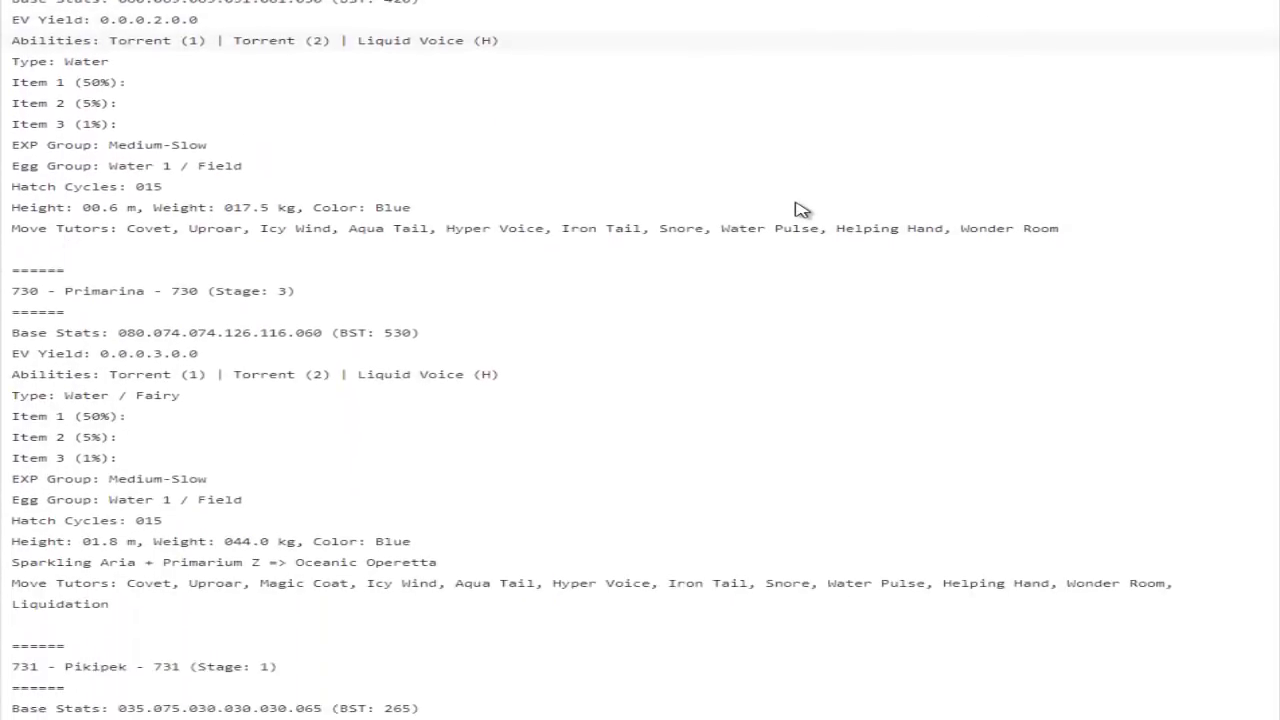
{"action": "scroll", "scroll_direction": "down", "scroll_amount": 3}
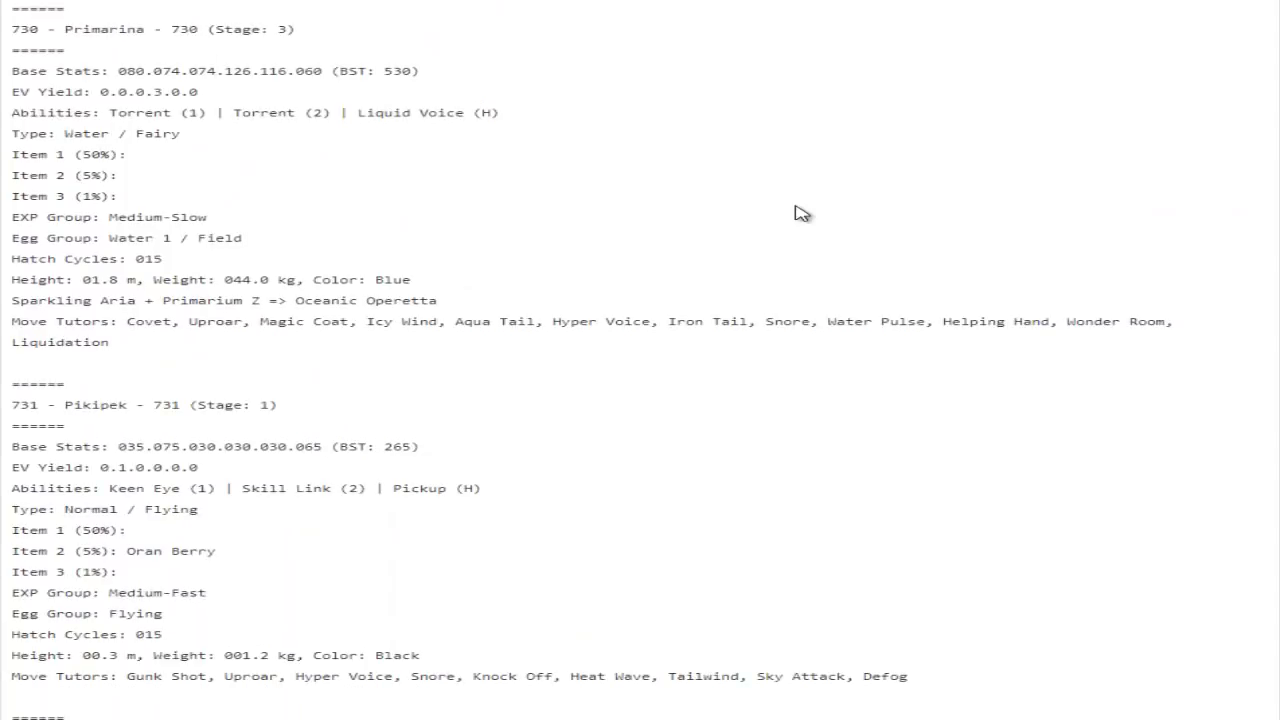
{"action": "scroll", "scroll_direction": "down", "scroll_amount": 3}
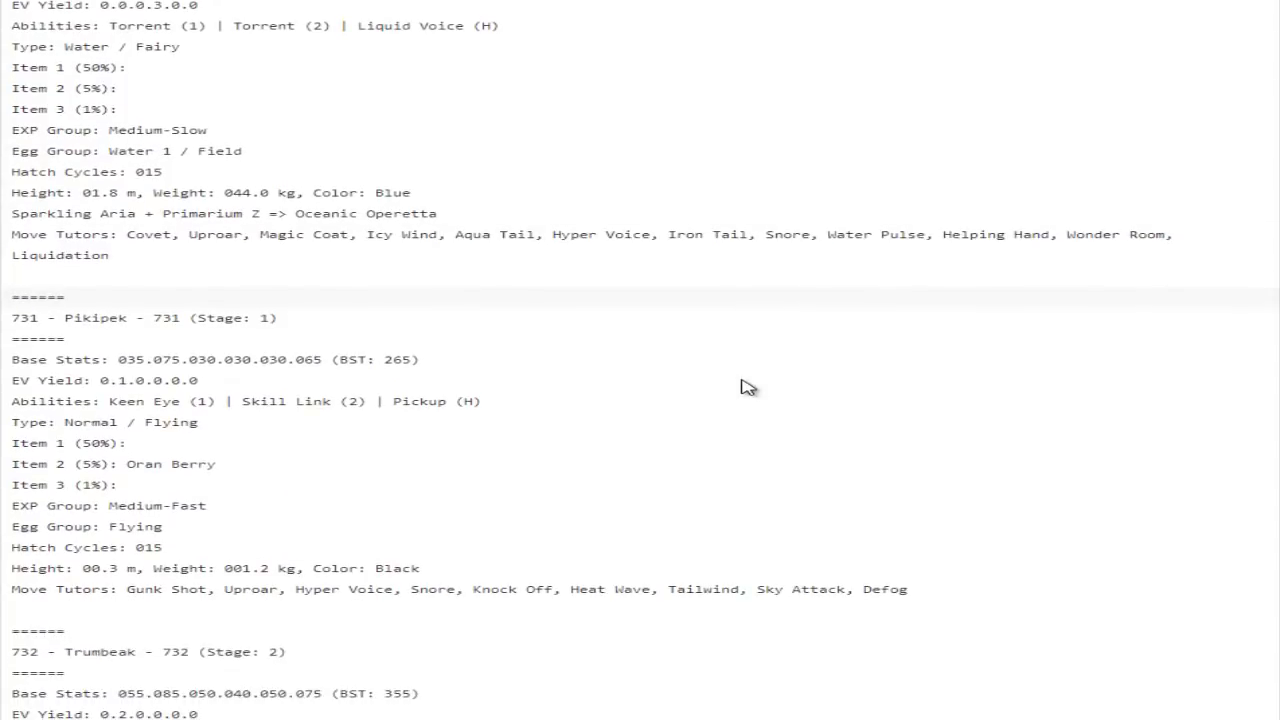
{"action": "scroll", "scroll_direction": "down", "scroll_amount": 3}
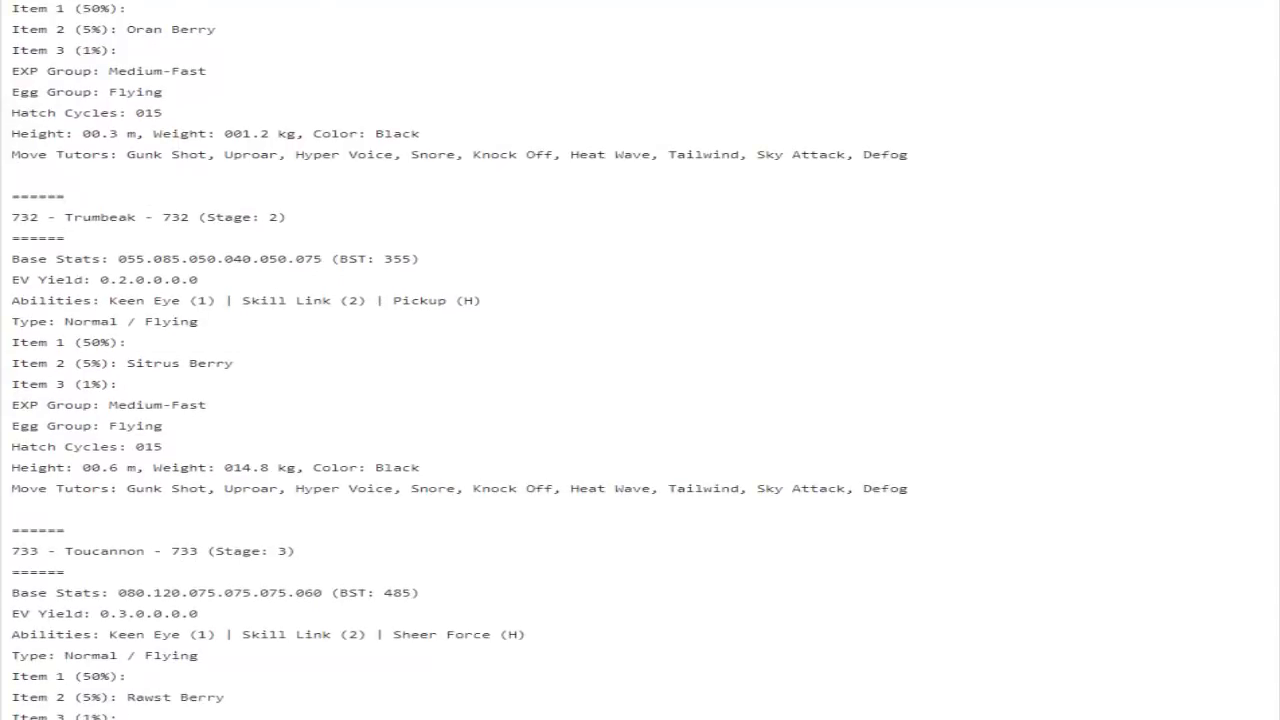
{"action": "scroll", "scroll_direction": "down", "scroll_amount": 3}
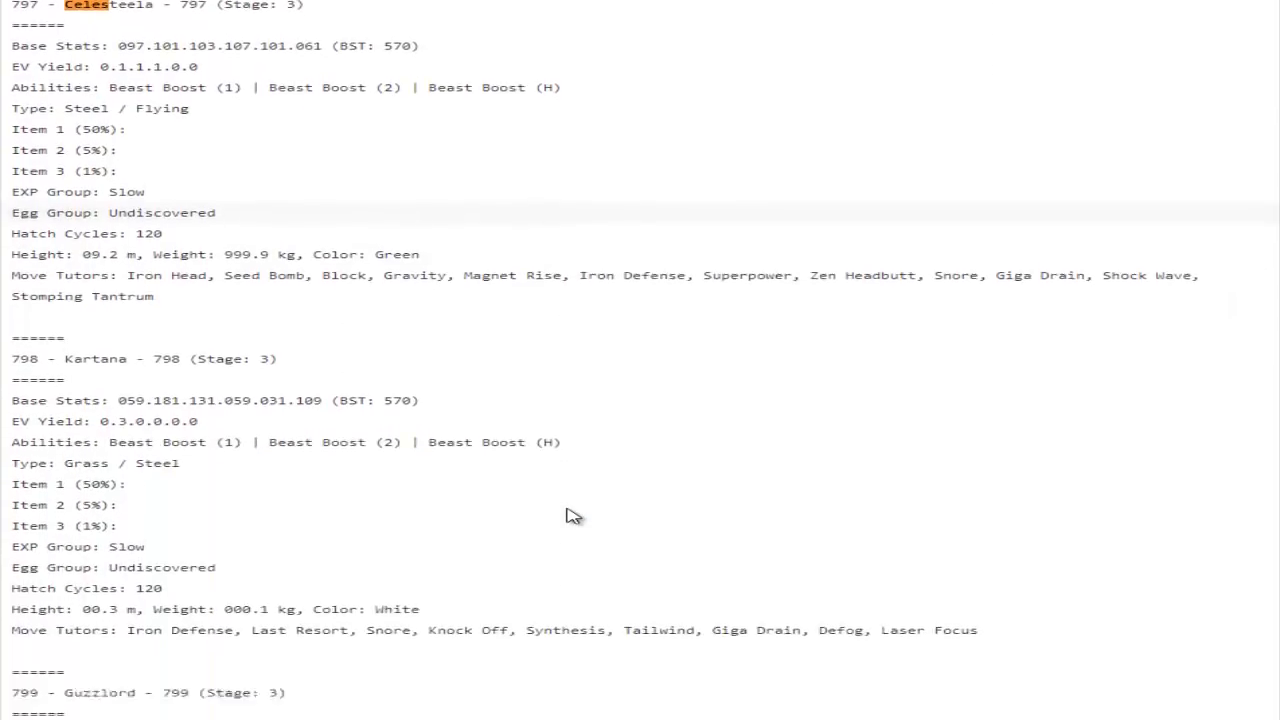
{"action": "scroll", "scroll_direction": "down", "scroll_amount": 3}
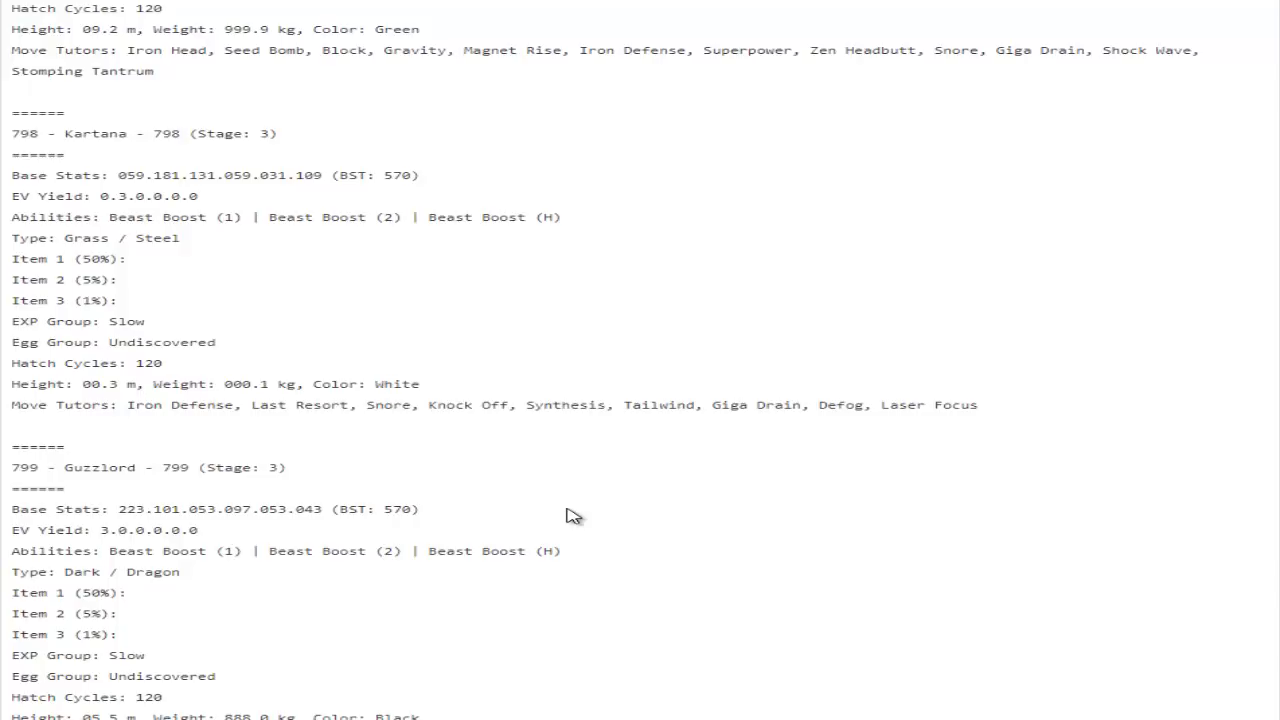
{"action": "scroll", "scroll_direction": "up", "scroll_amount": 3}
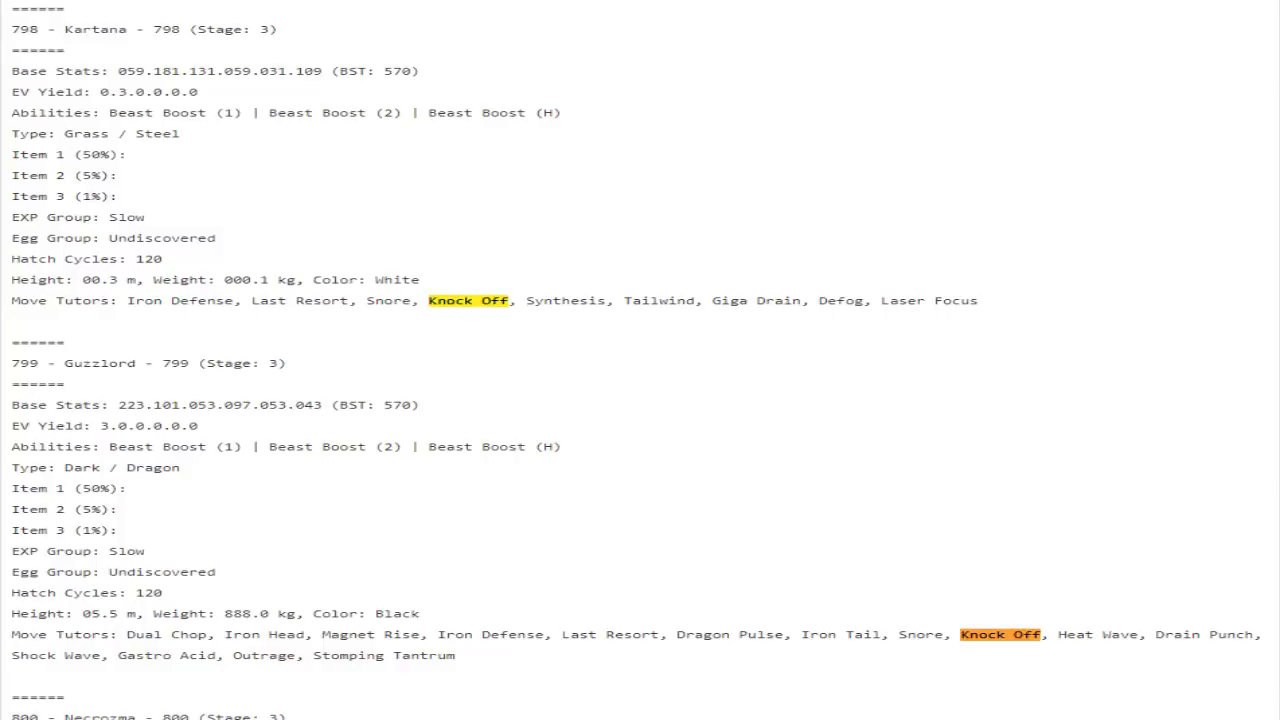
{"action": "scroll", "scroll_direction": "down", "scroll_amount": 3}
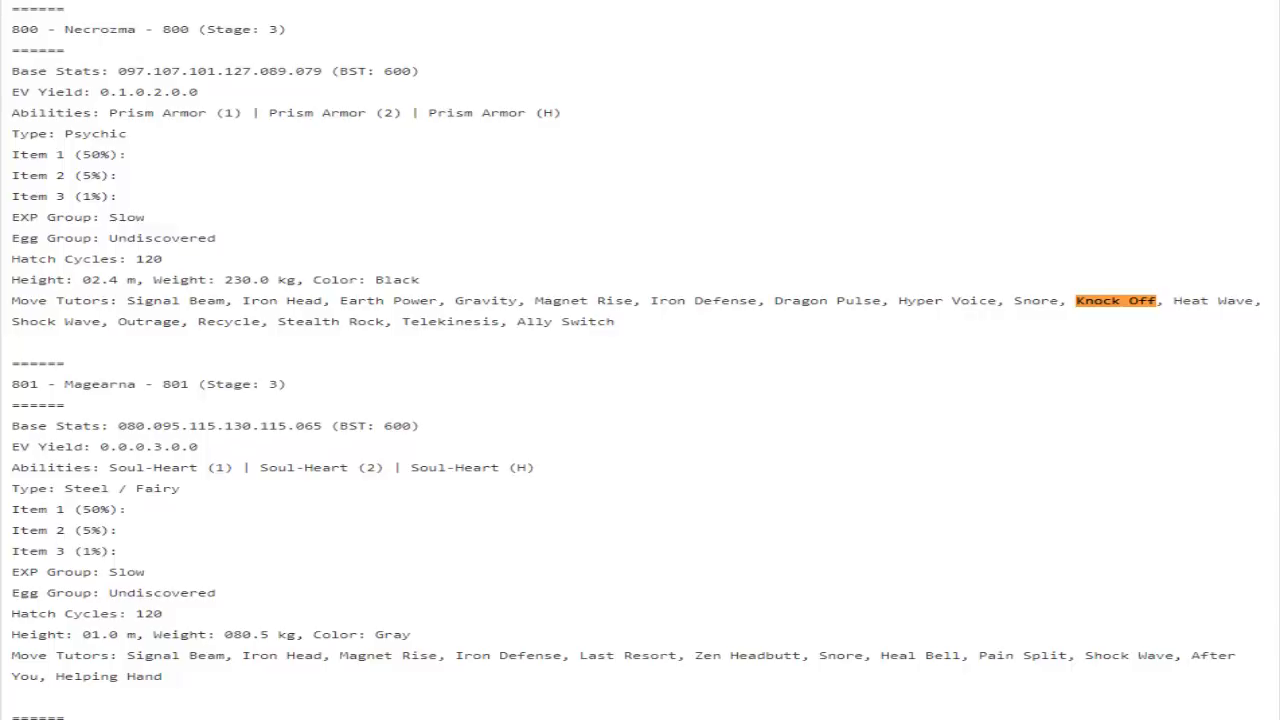
{"action": "mouse_move", "coordinate": [1197, 163]}
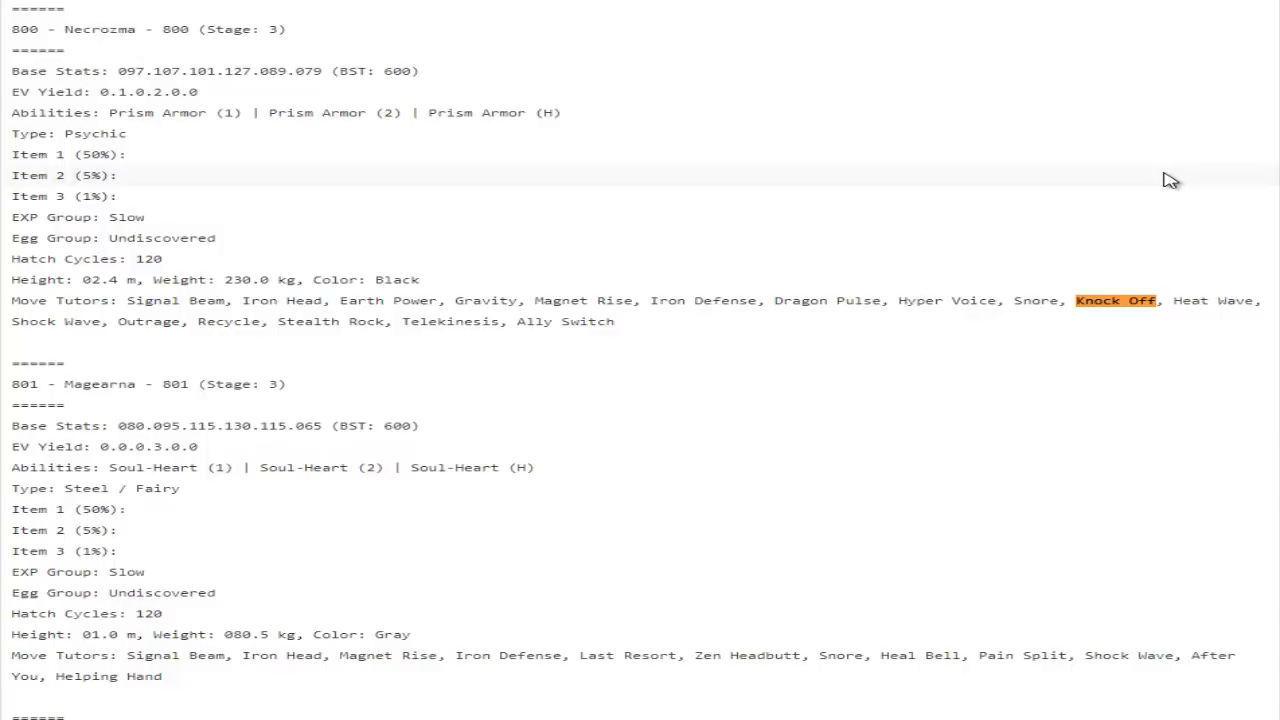
{"action": "mouse_move", "coordinate": [1071, 203]}
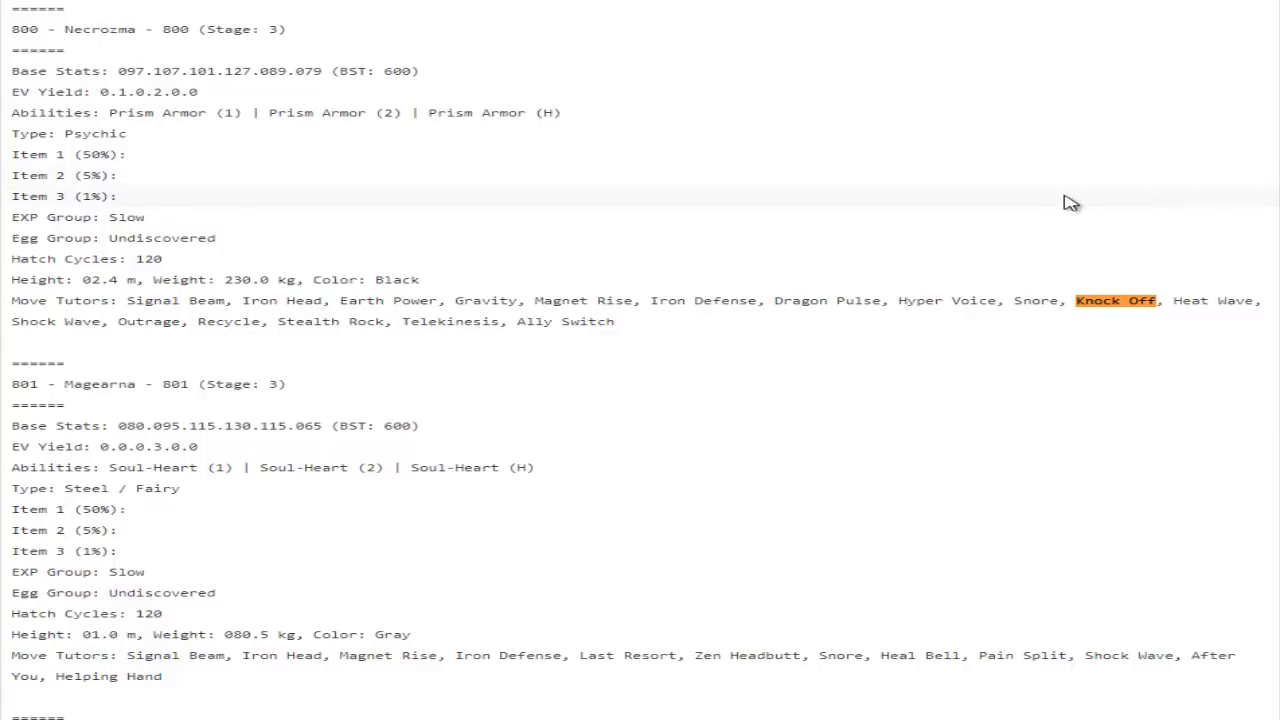
{"action": "scroll", "scroll_direction": "down", "scroll_amount": 3}
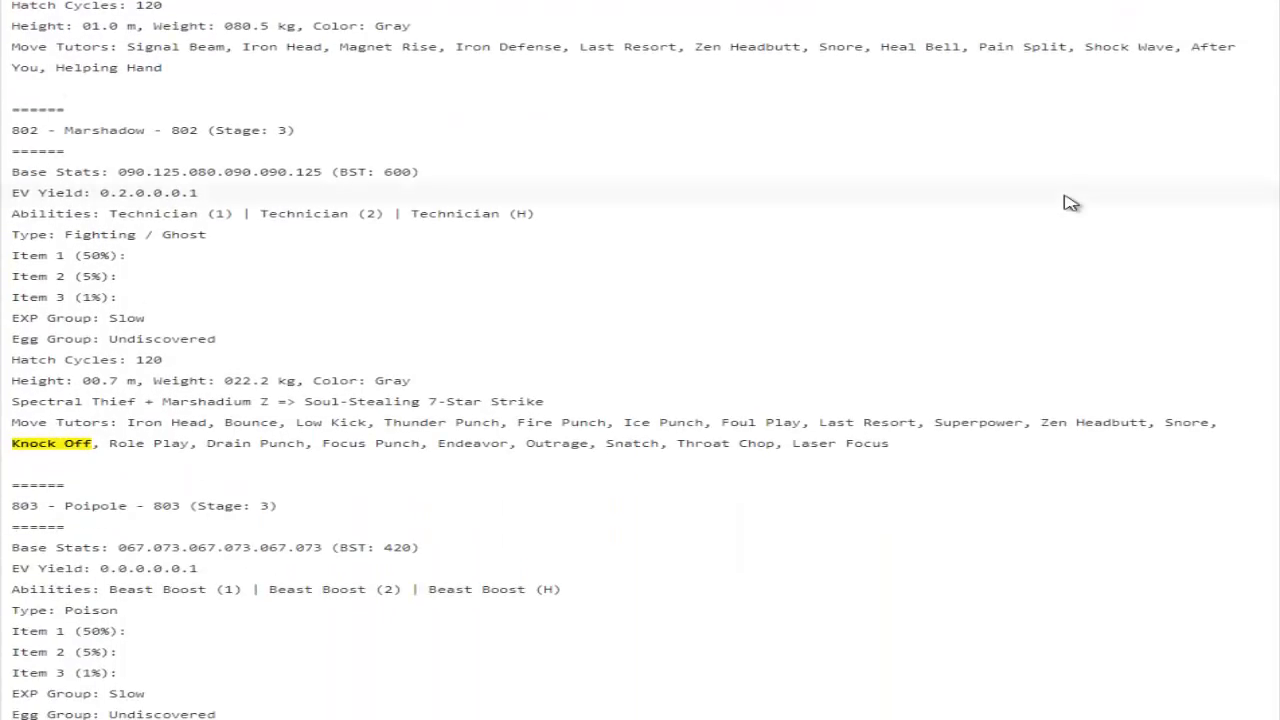
{"action": "scroll", "scroll_direction": "down", "scroll_amount": 3}
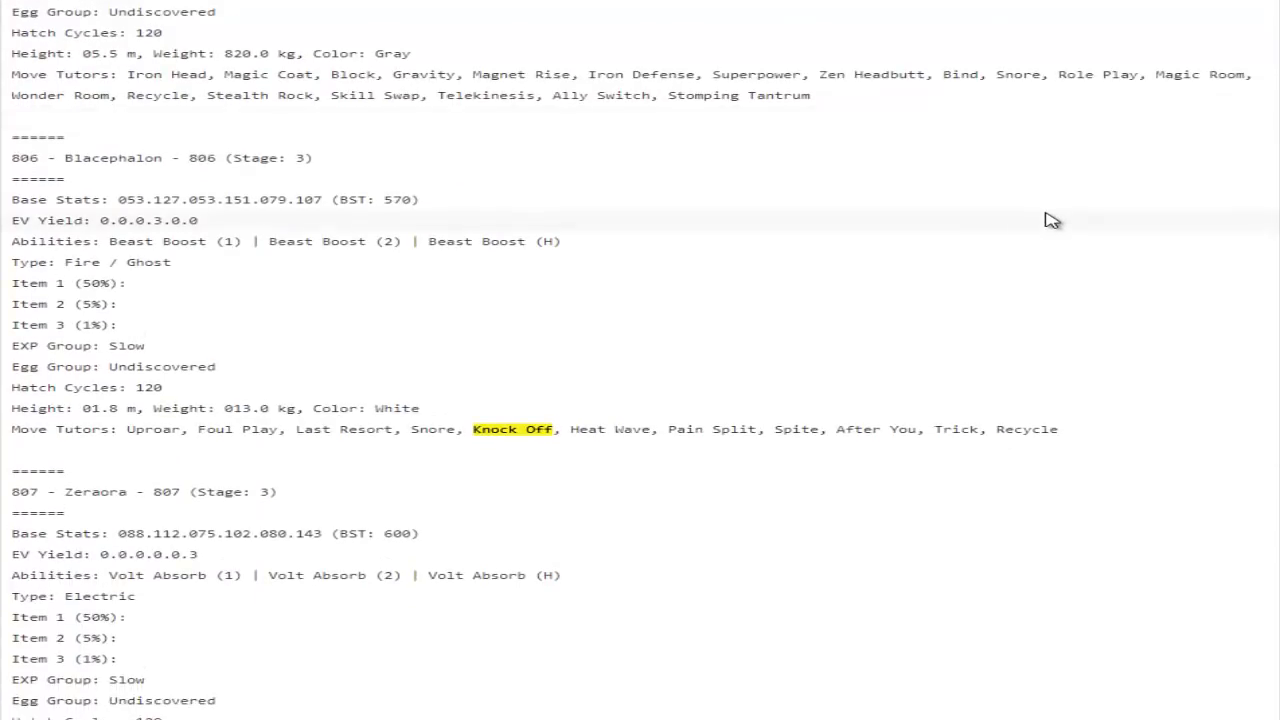
{"action": "scroll", "scroll_direction": "down", "scroll_amount": 3}
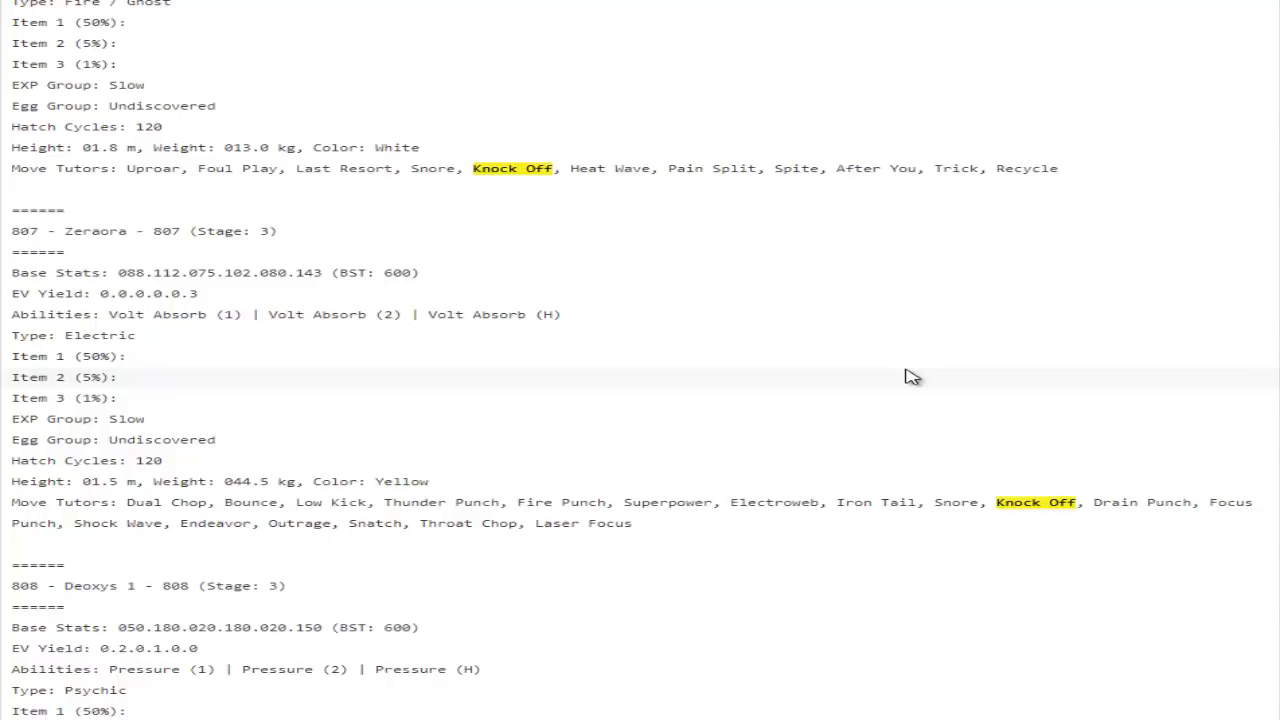
{"action": "mouse_move", "coordinate": [685, 380]}
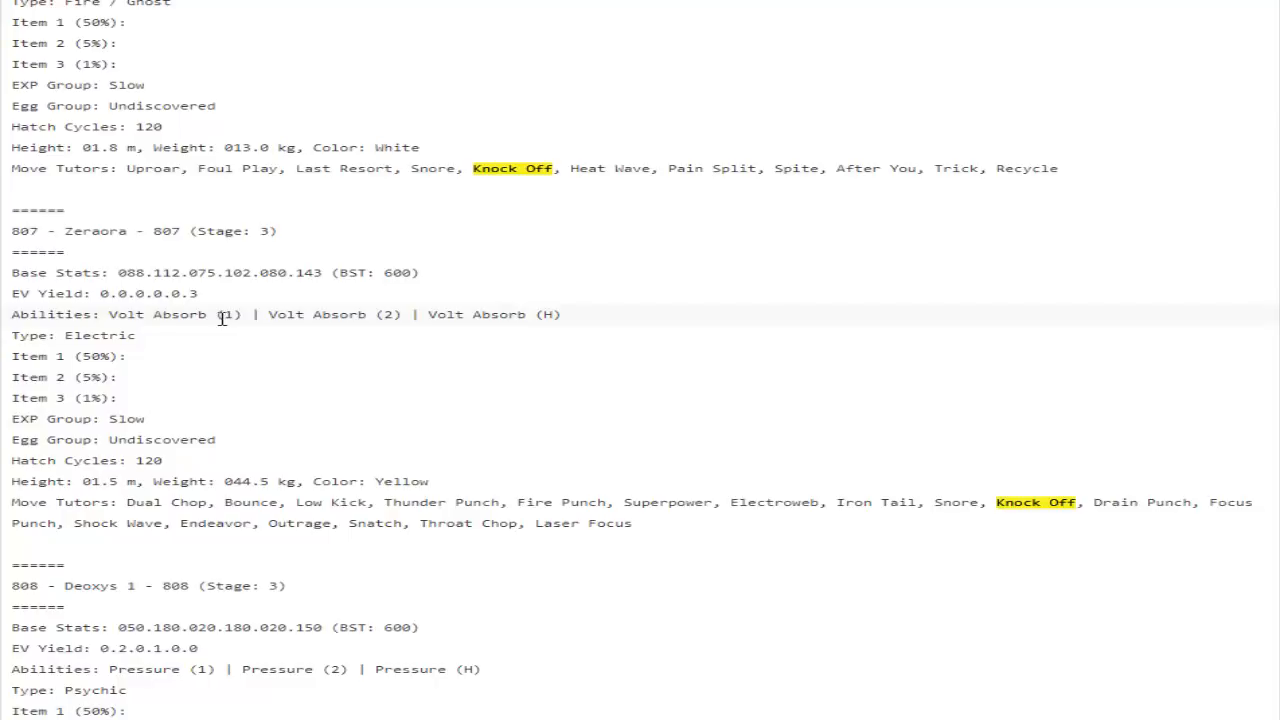
{"action": "scroll", "scroll_direction": "down", "scroll_amount": 3}
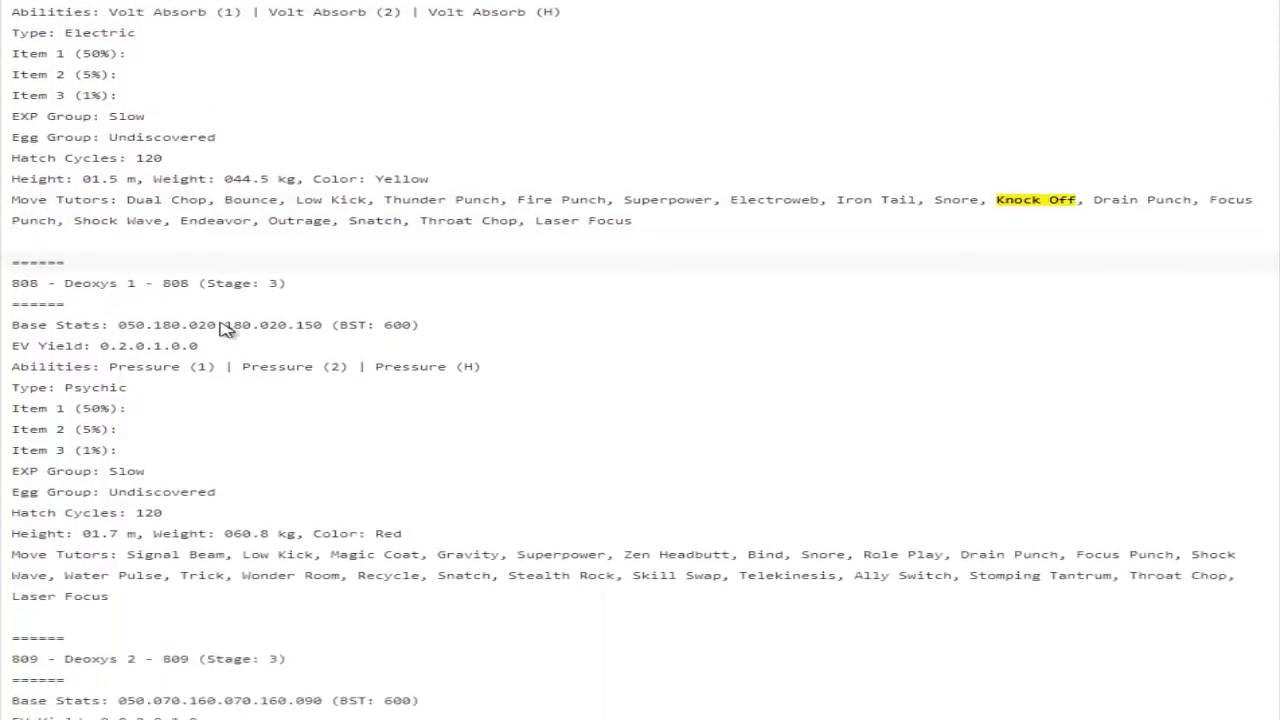
{"action": "scroll", "scroll_direction": "down", "scroll_amount": 3}
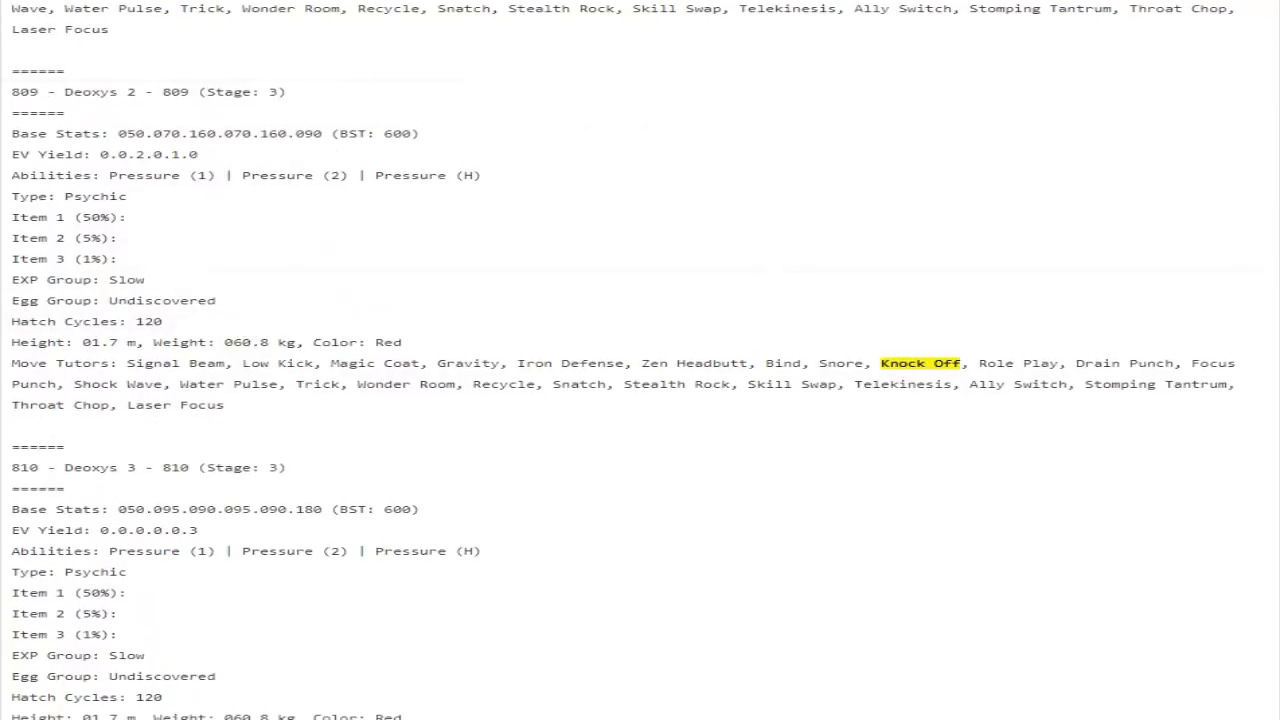
{"action": "scroll", "scroll_direction": "up", "scroll_amount": 3}
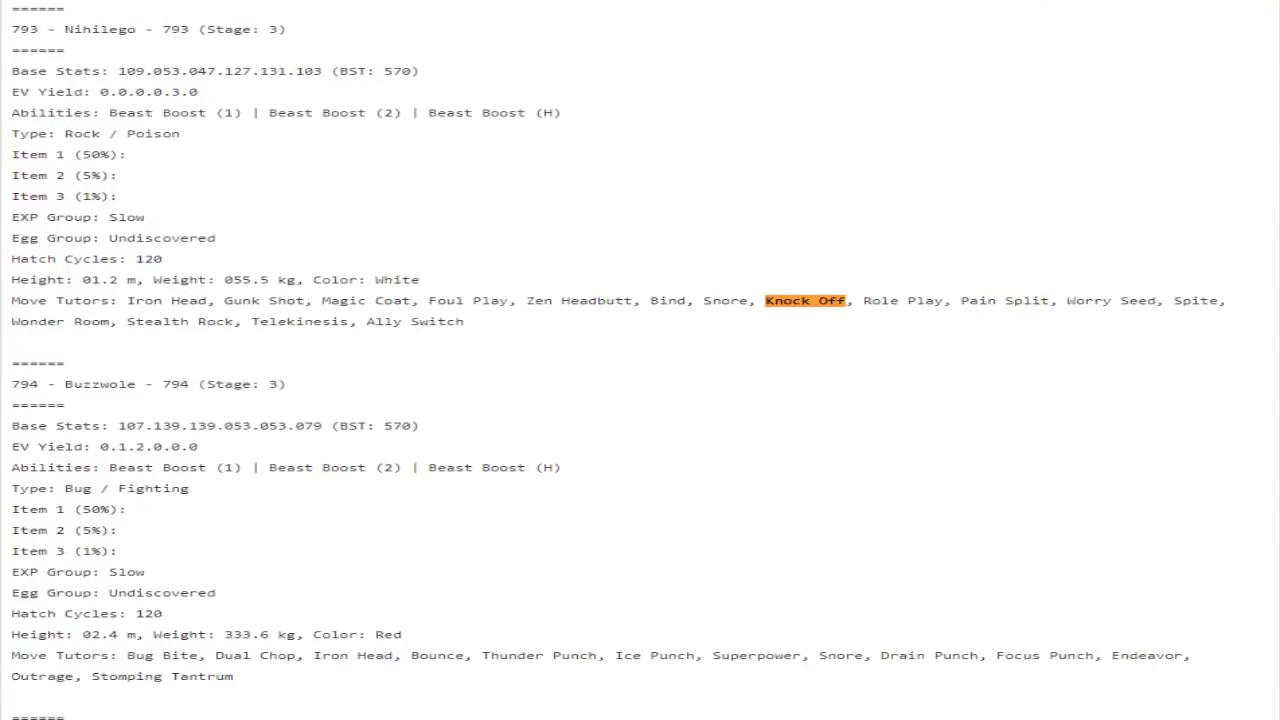
{"action": "scroll", "scroll_direction": "down", "scroll_amount": 3}
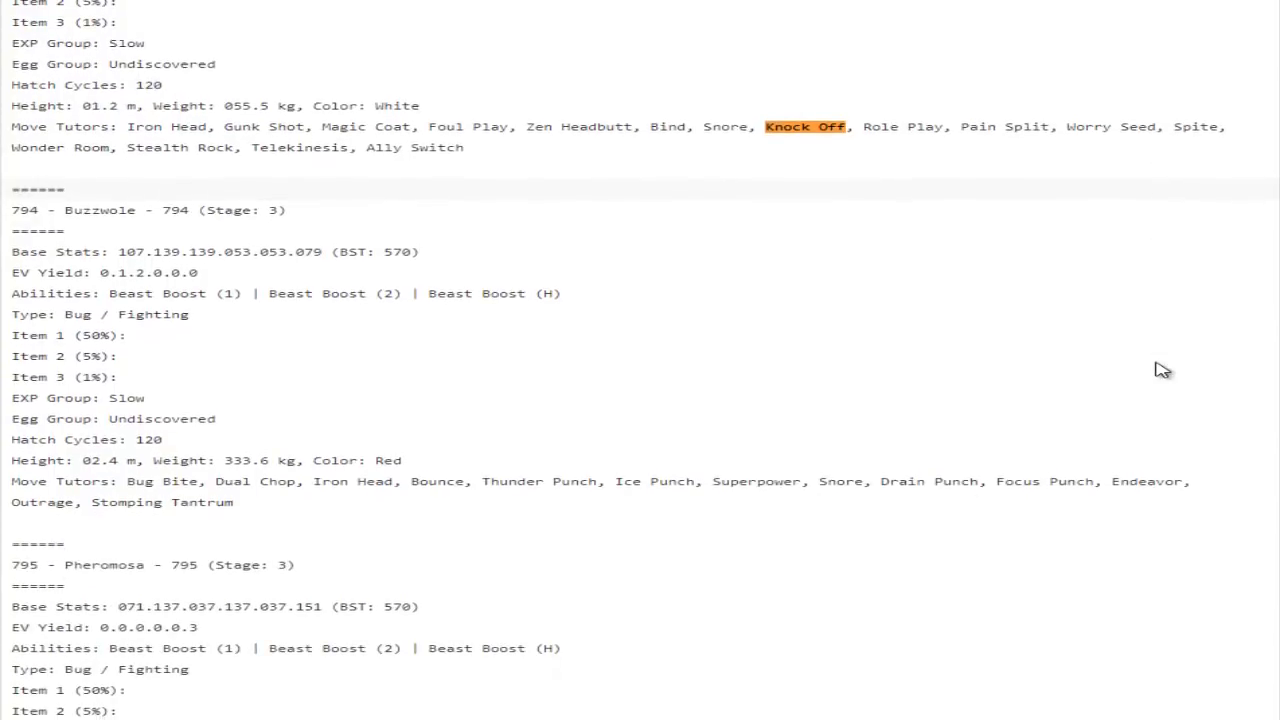
{"action": "scroll", "scroll_direction": "down", "scroll_amount": 3}
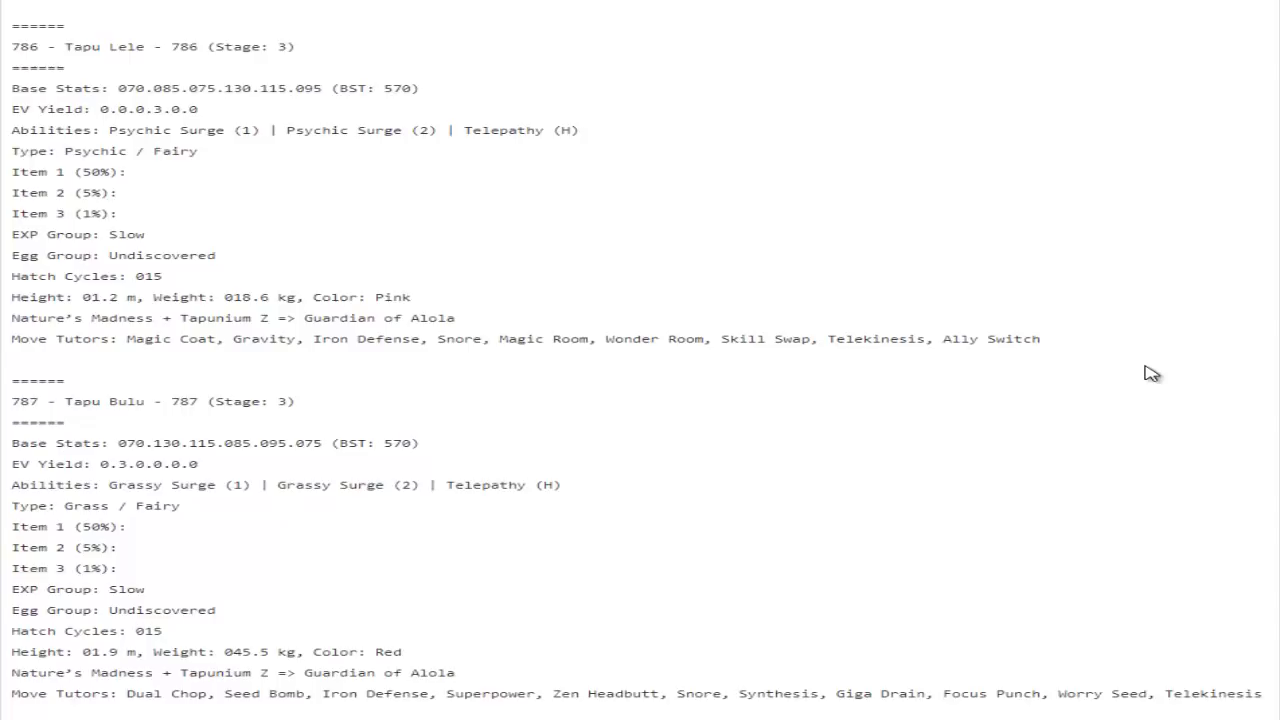
{"action": "scroll", "scroll_direction": "up", "scroll_amount": 3}
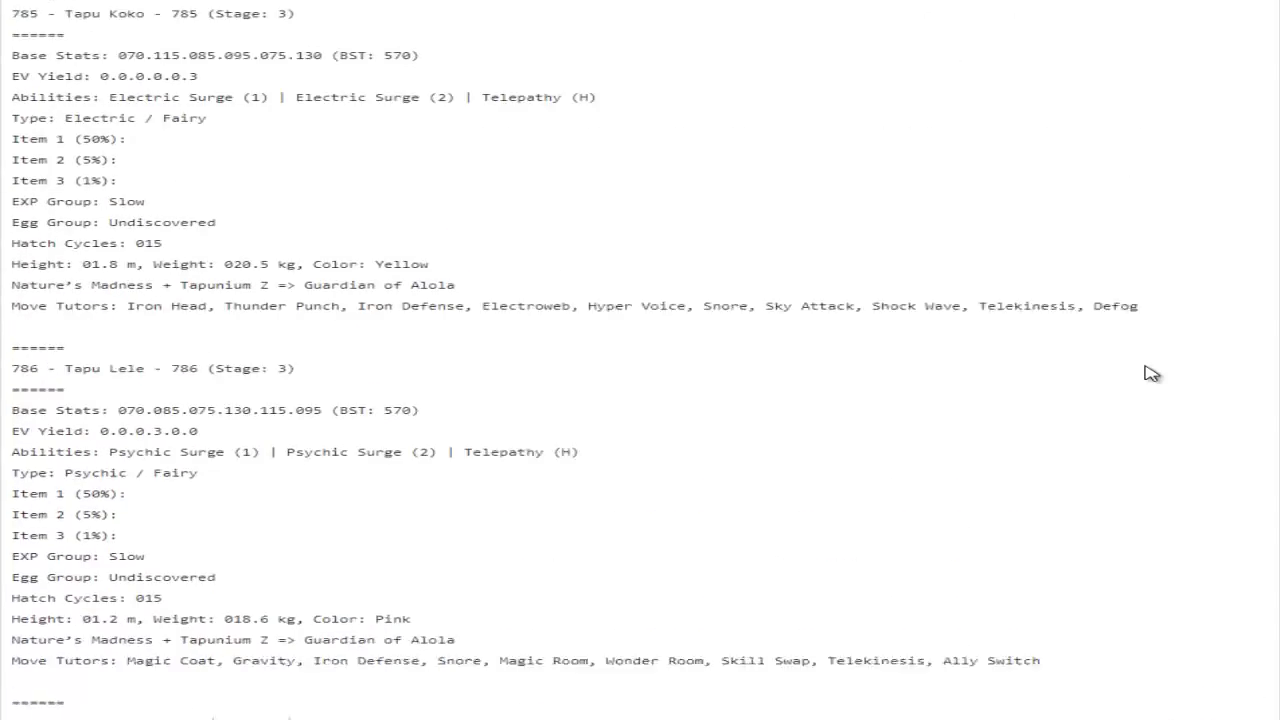
{"action": "scroll", "scroll_direction": "down", "scroll_amount": 3}
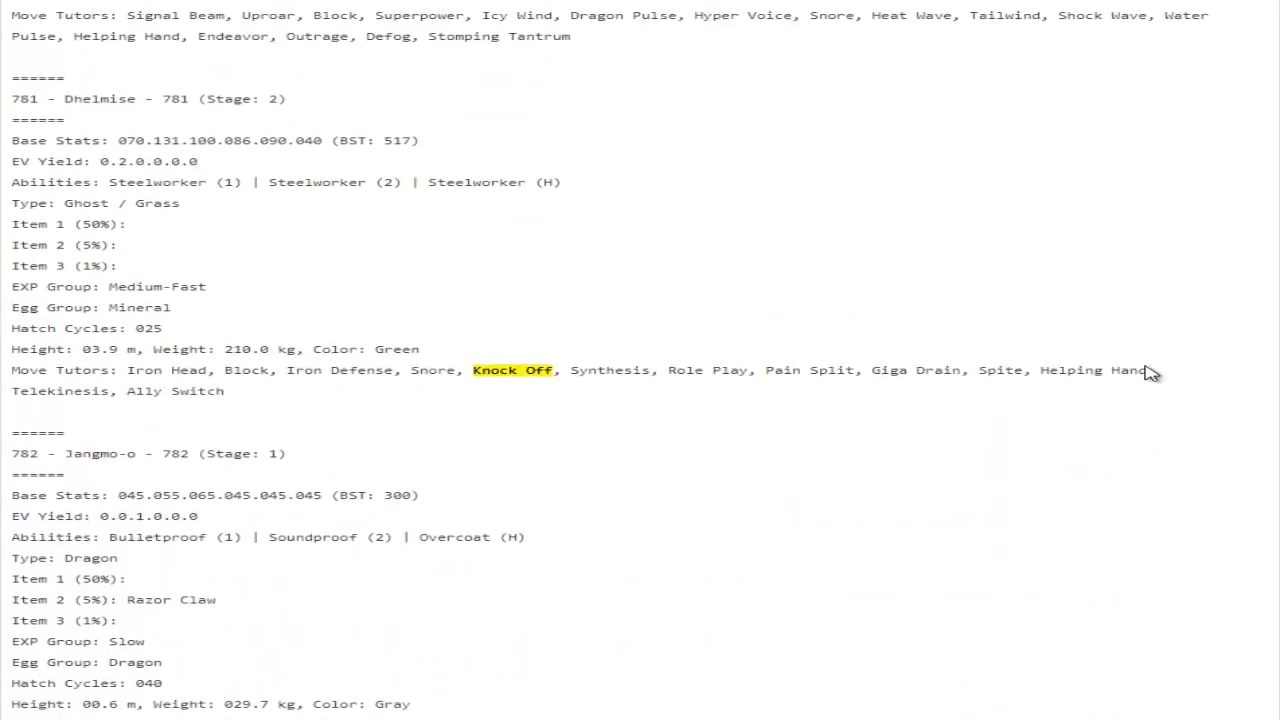
{"action": "scroll", "scroll_direction": "up", "scroll_amount": 3}
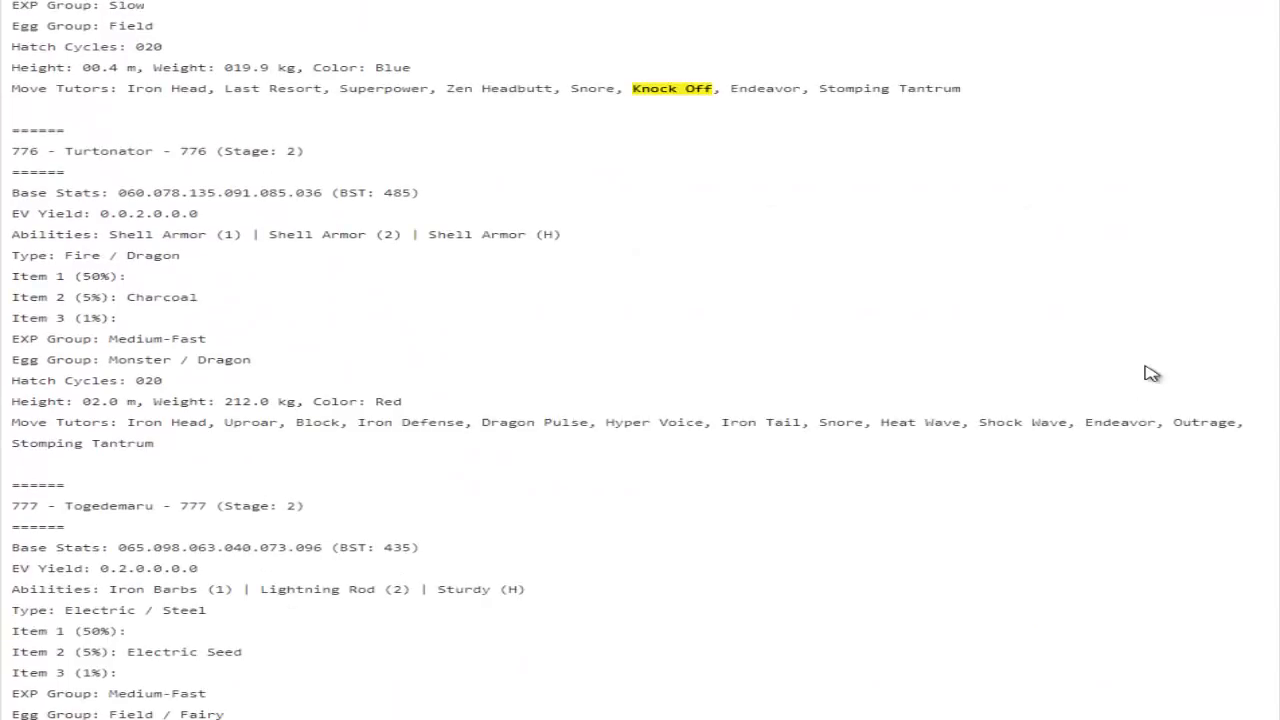
{"action": "scroll", "scroll_direction": "up", "scroll_amount": 3}
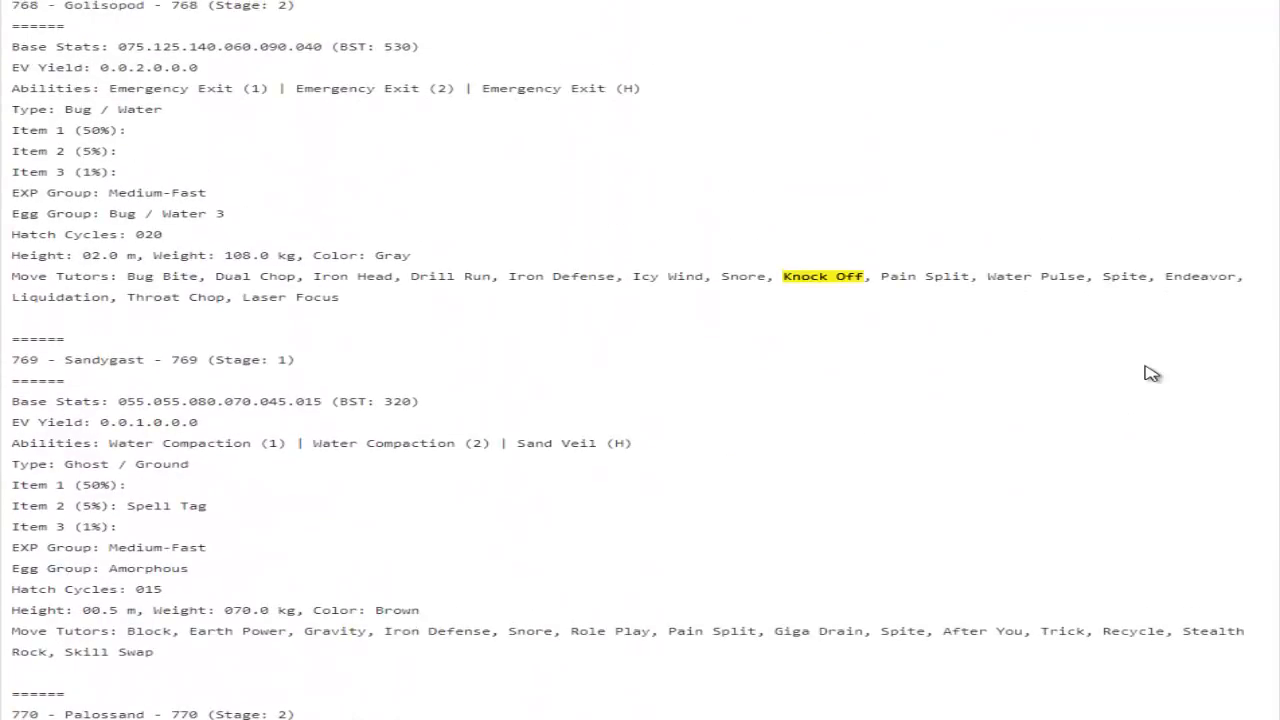
{"action": "scroll", "scroll_direction": "up", "scroll_amount": 3}
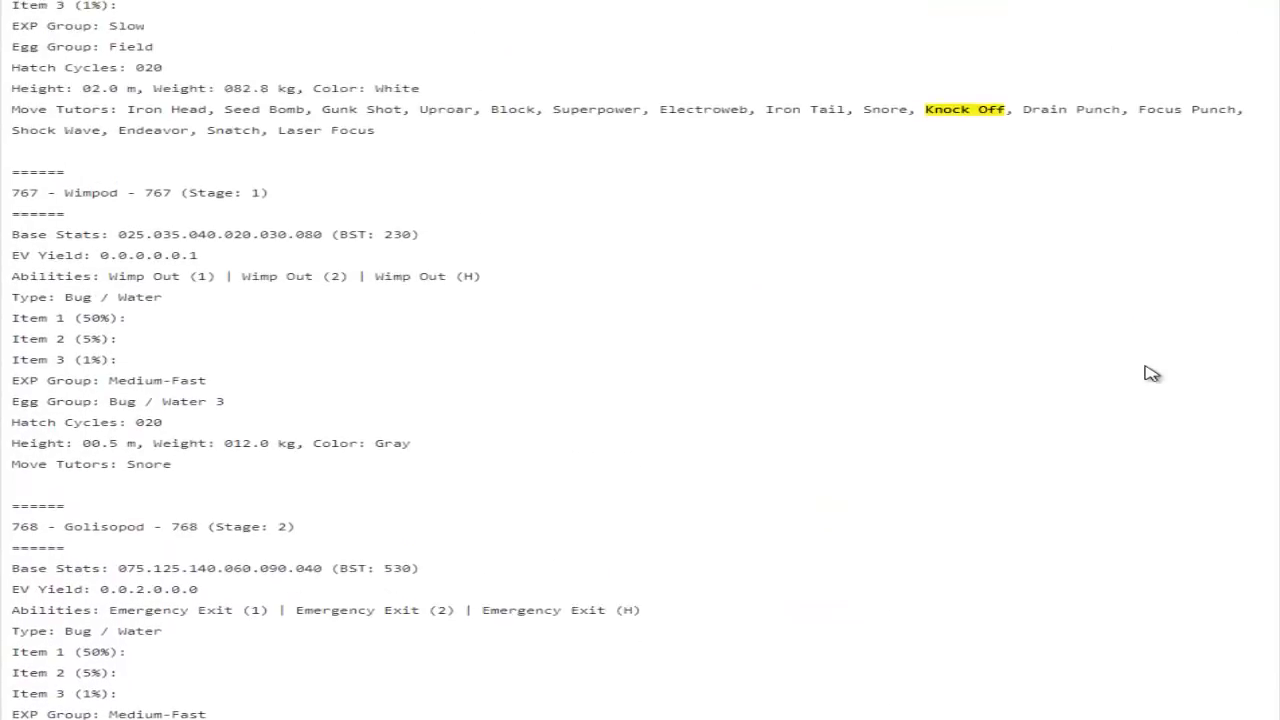
{"action": "scroll", "scroll_direction": "up", "scroll_amount": 3}
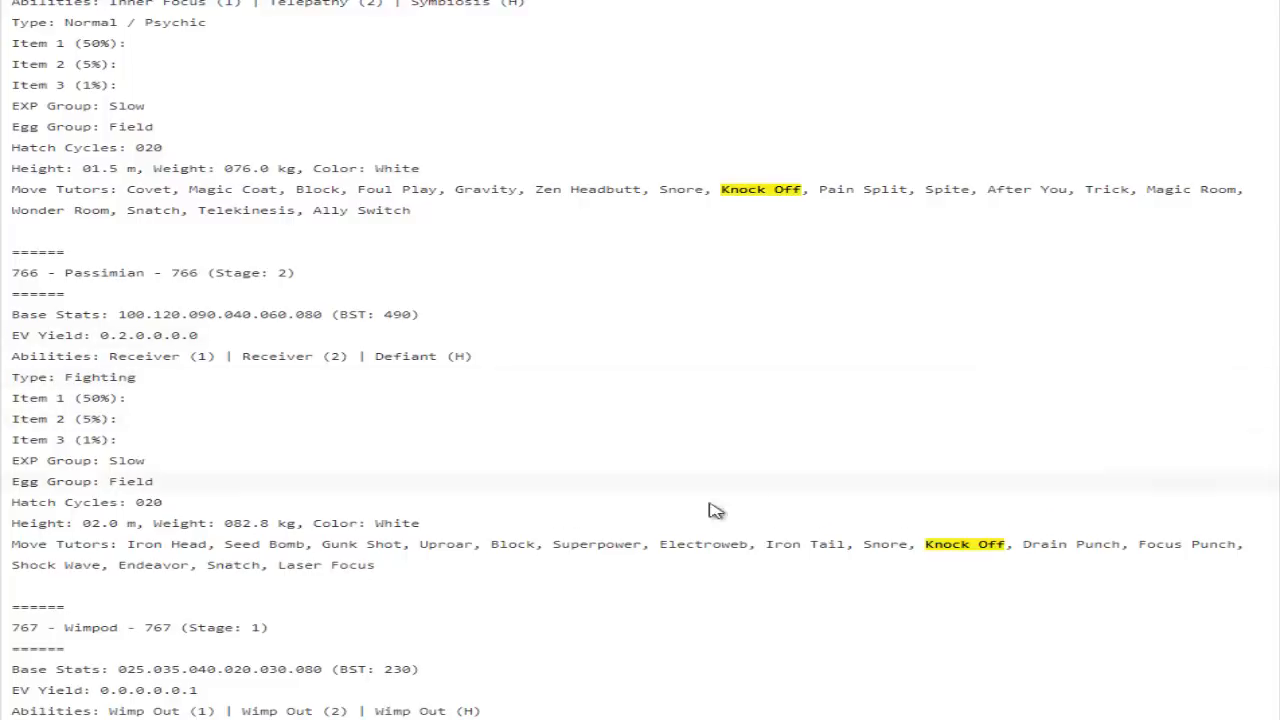
{"action": "scroll", "scroll_direction": "up", "scroll_amount": 3}
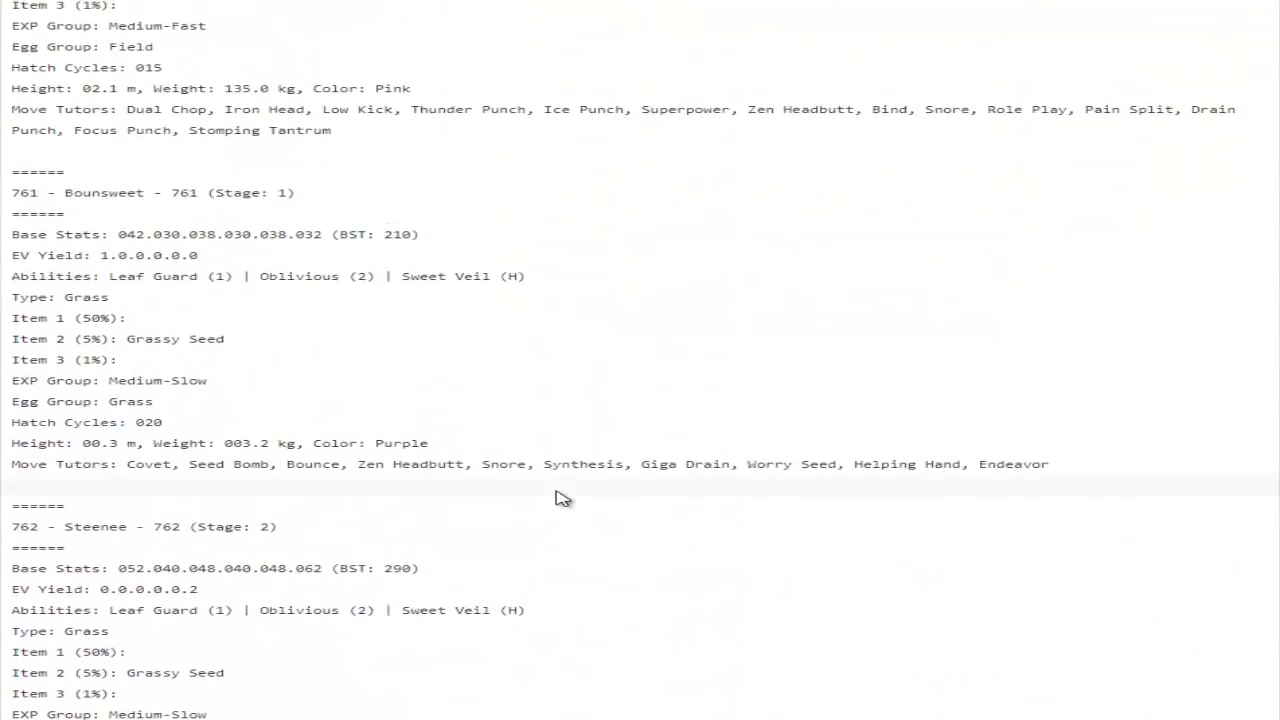
{"action": "scroll", "scroll_direction": "up", "scroll_amount": 3}
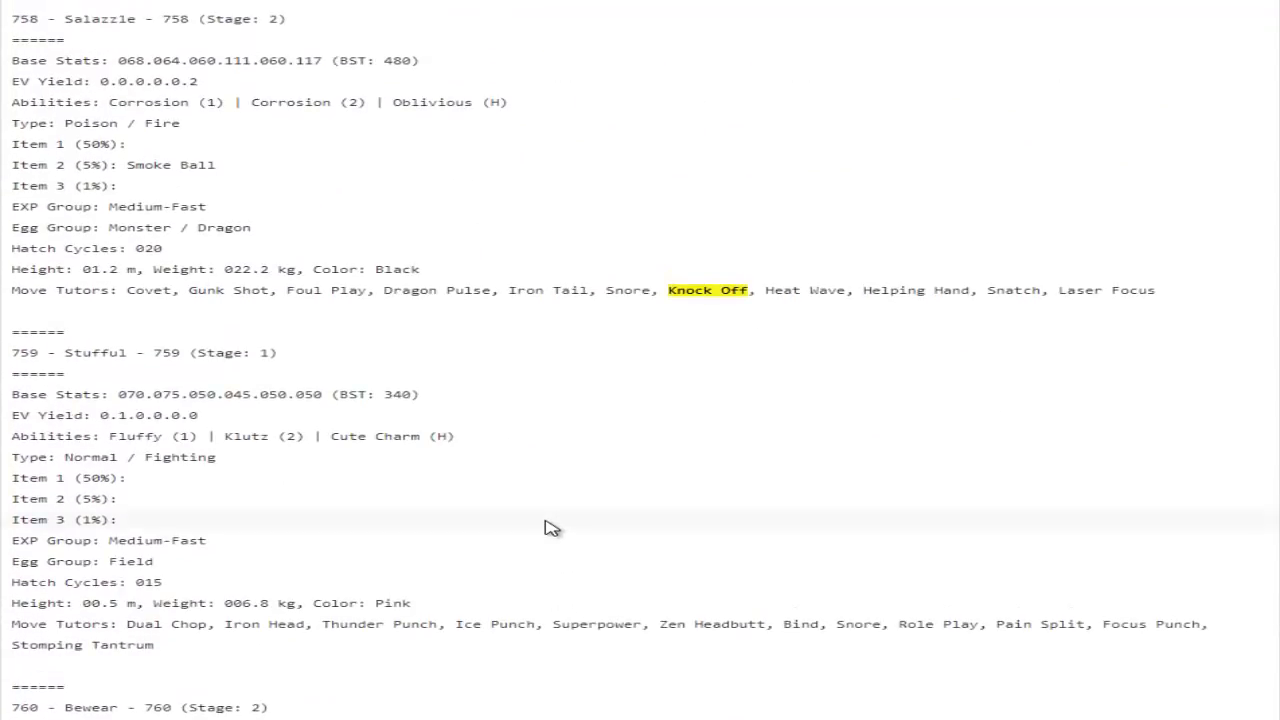
{"action": "scroll", "scroll_direction": "up", "scroll_amount": 3}
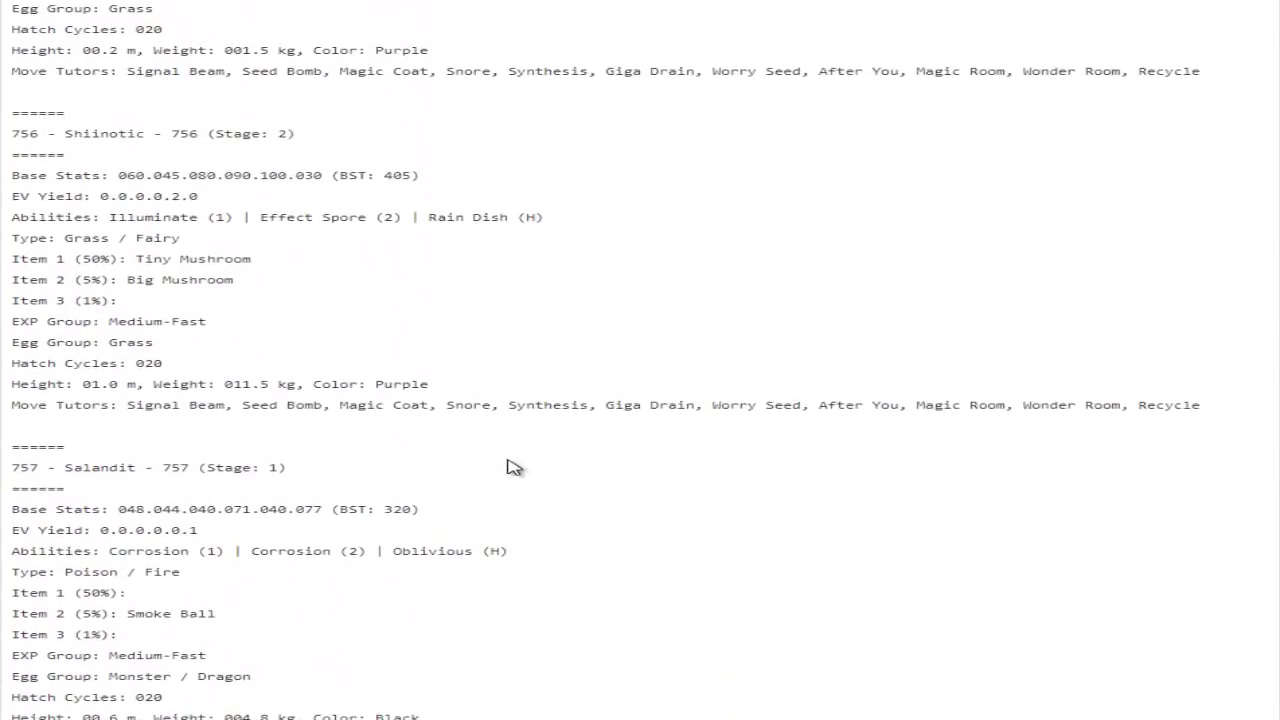
{"action": "scroll", "scroll_direction": "up", "scroll_amount": 3}
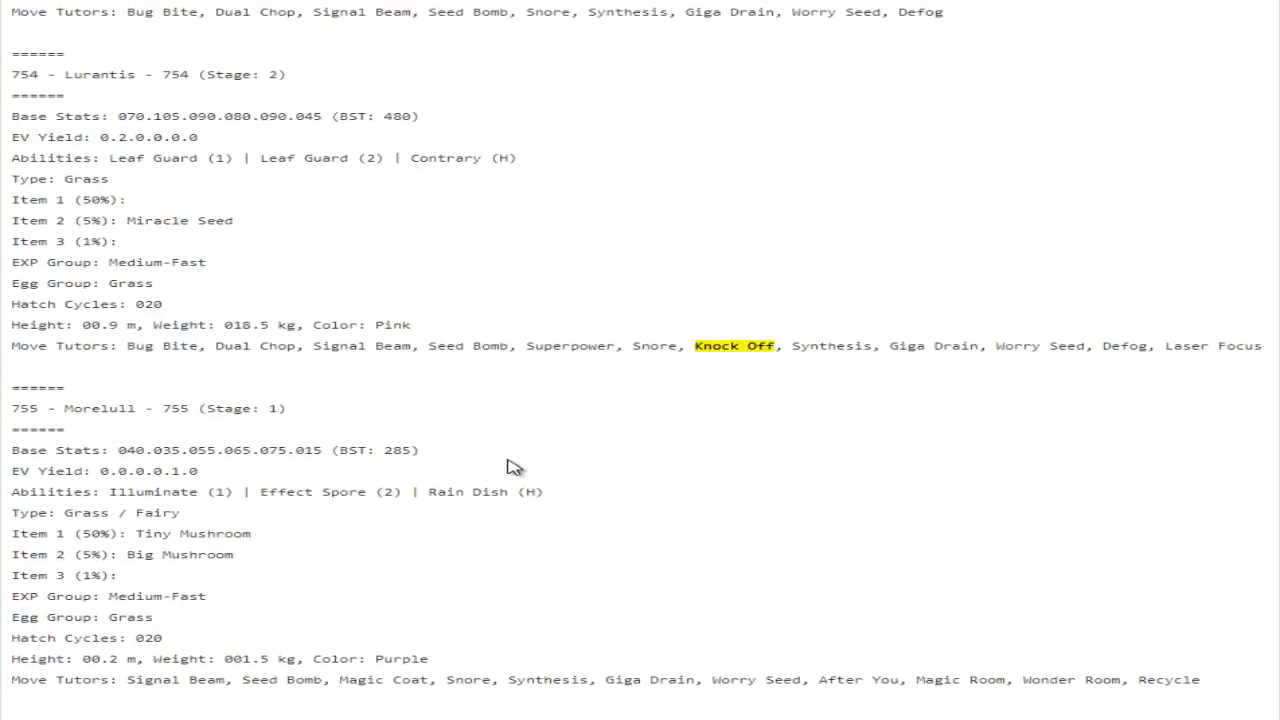
{"action": "scroll", "scroll_direction": "down", "scroll_amount": 3}
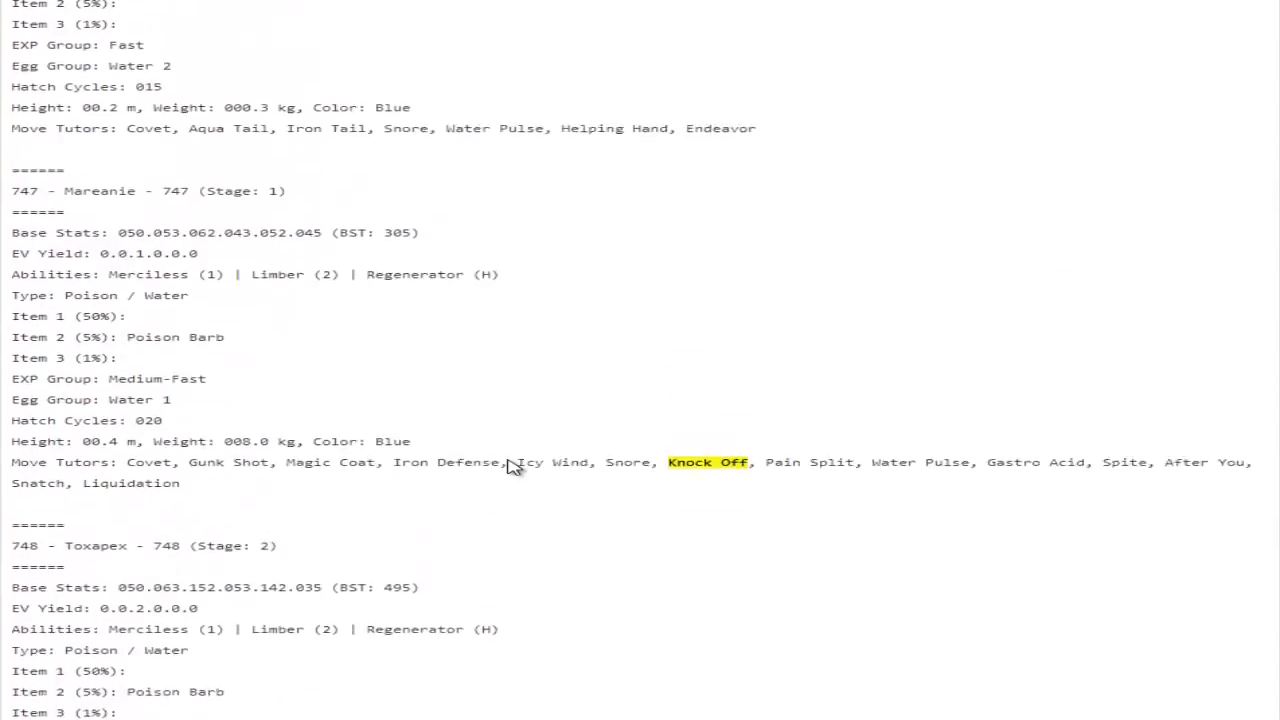
{"action": "scroll", "scroll_direction": "down", "scroll_amount": 3}
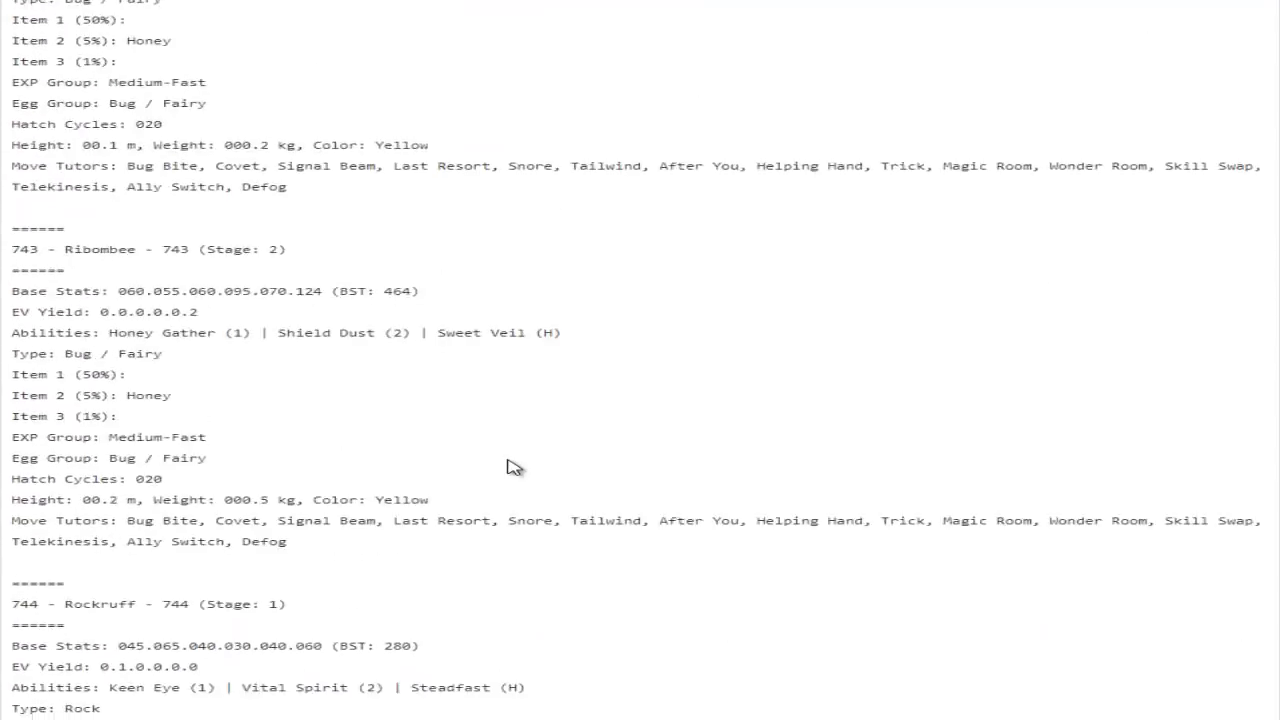